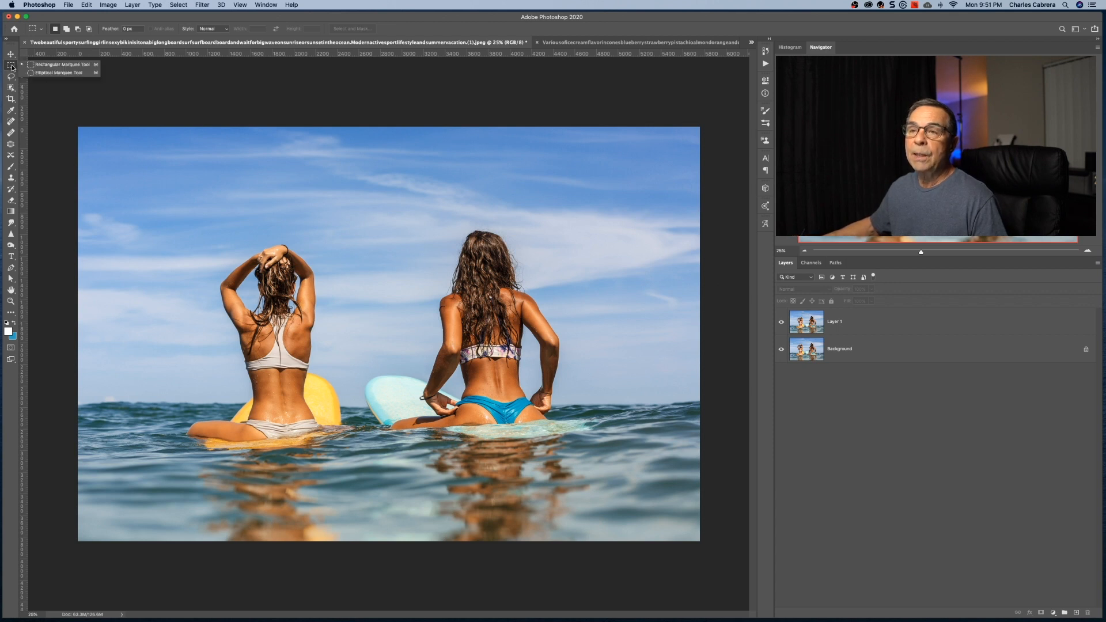
mouse_move(181, 216)
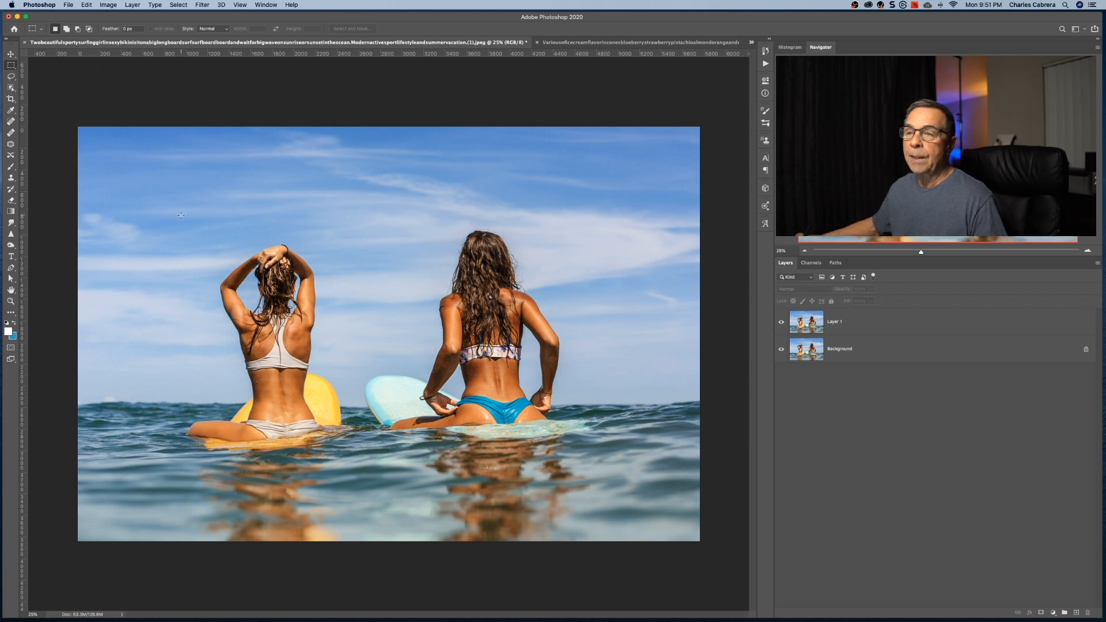
- Select a tall rectangle around the left woman, then cancel the Fill dialog without filling
left_click_drag(180, 216, 220, 554)
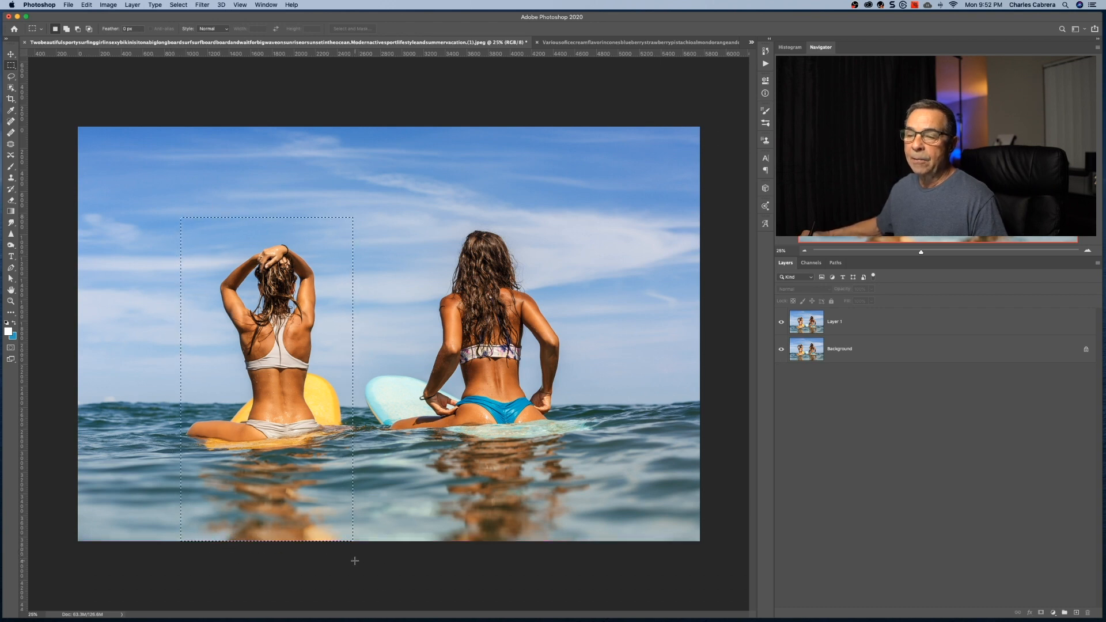
left_click(87, 5)
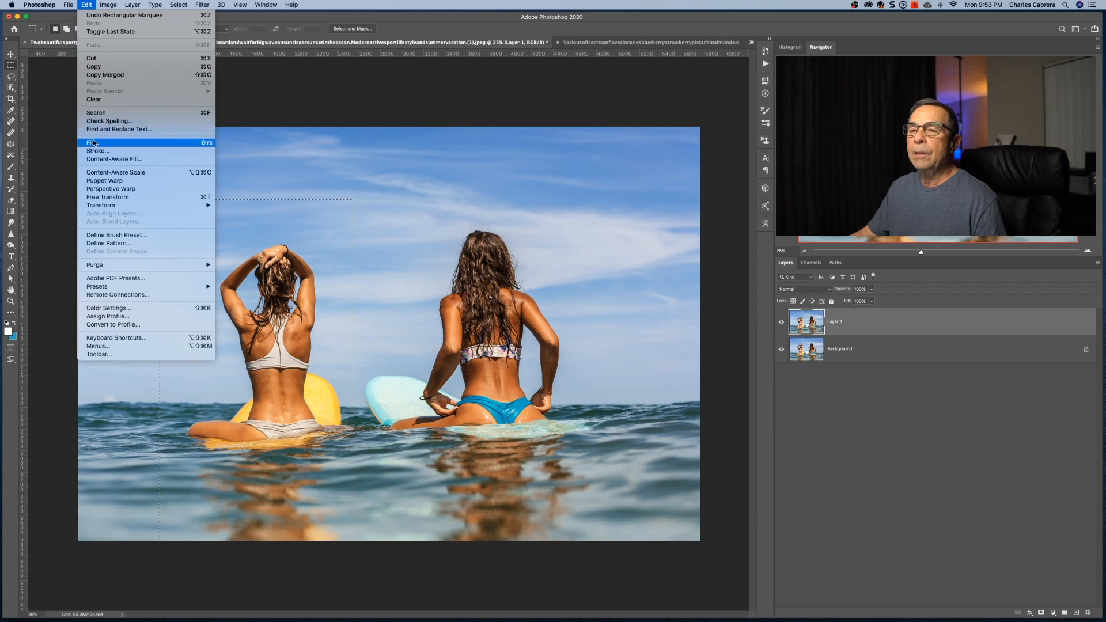
left_click(93, 142)
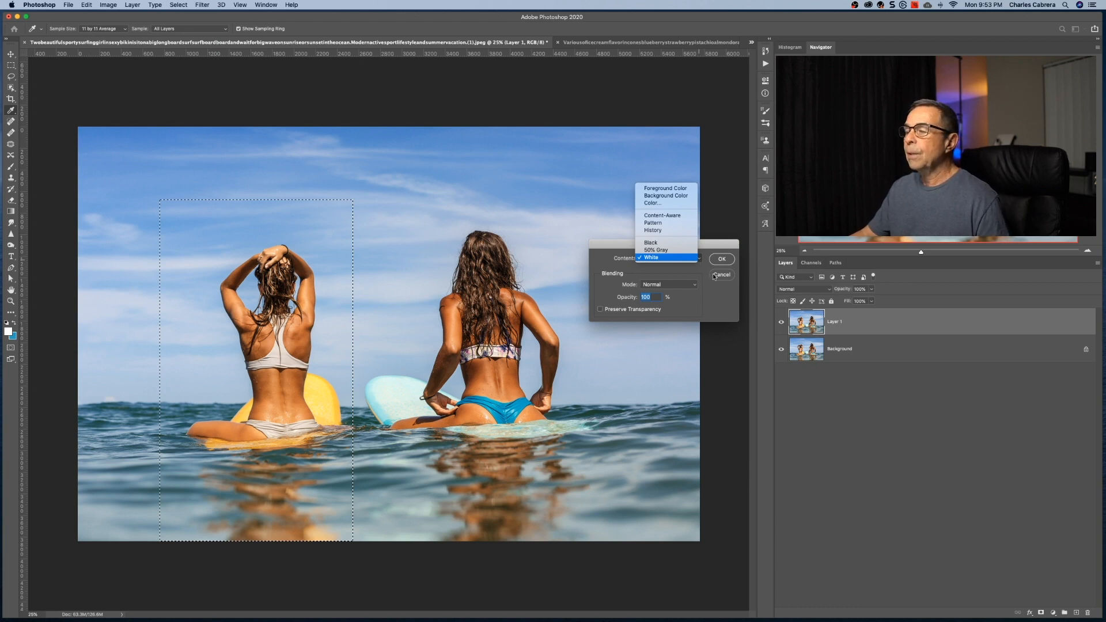
left_click(721, 274)
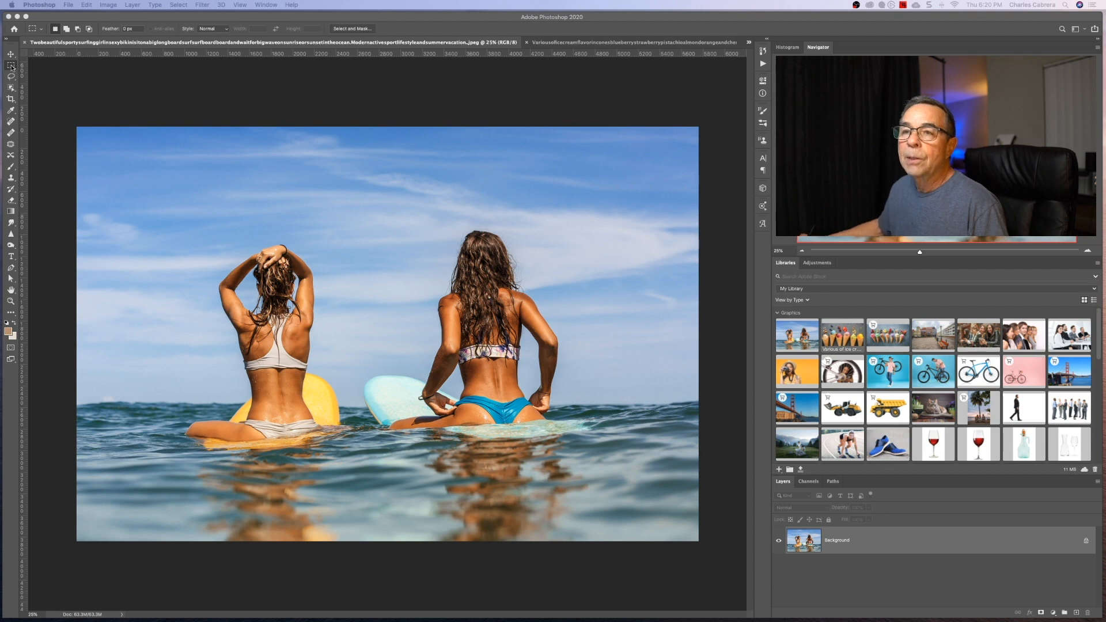
- Reselect the left woman with the Rectangular Marquee and launch Content-Aware Fill on her
left_click(10, 65)
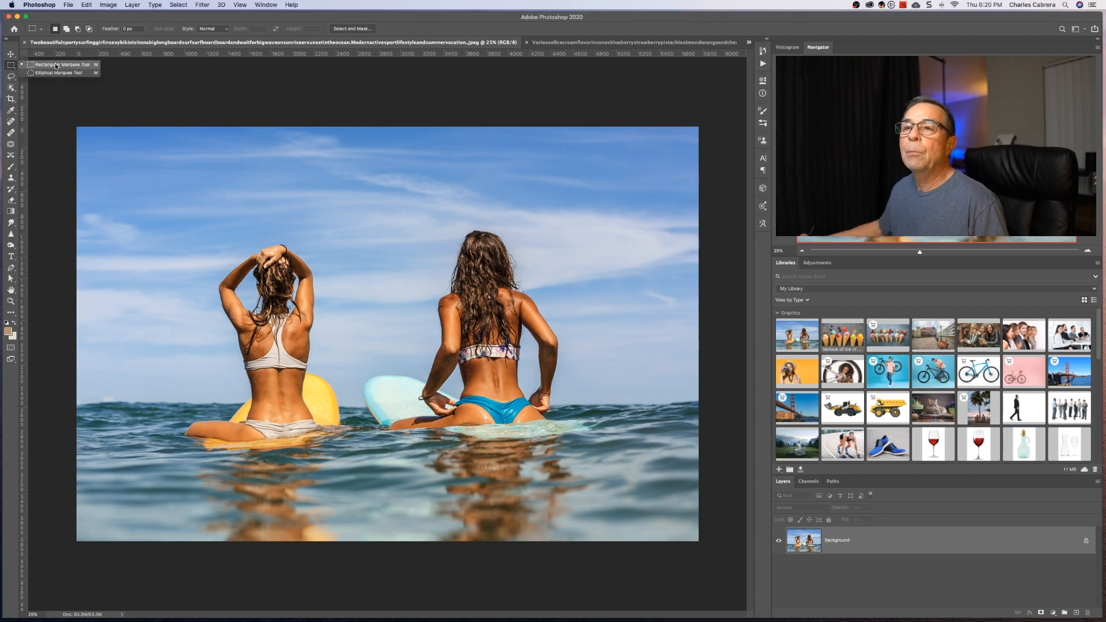
left_click_drag(179, 193, 317, 536)
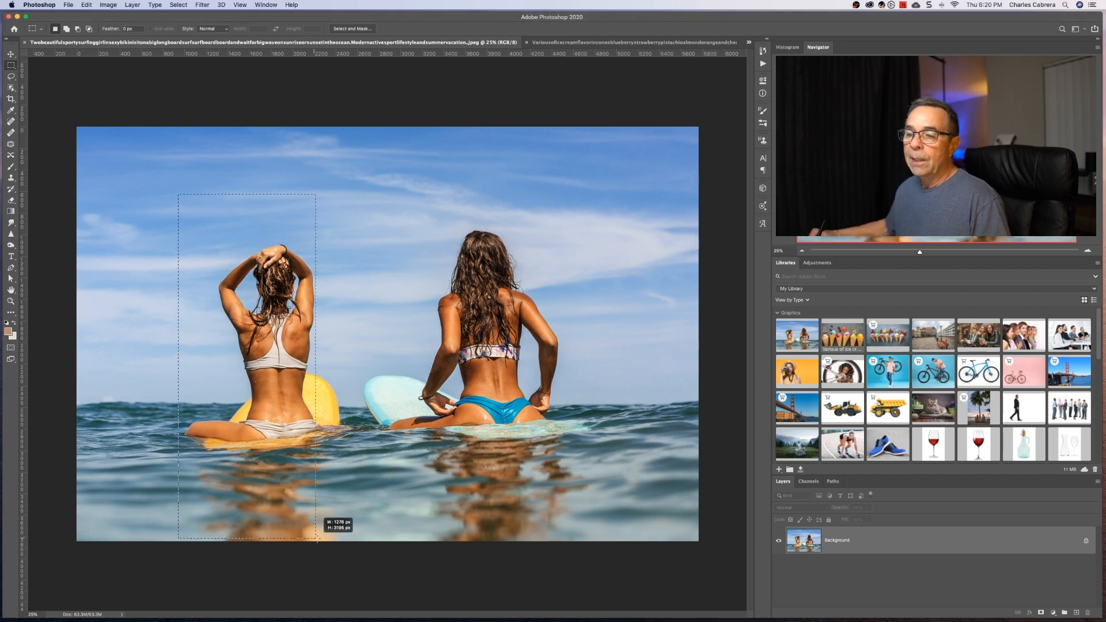
left_click_drag(318, 536, 356, 542)
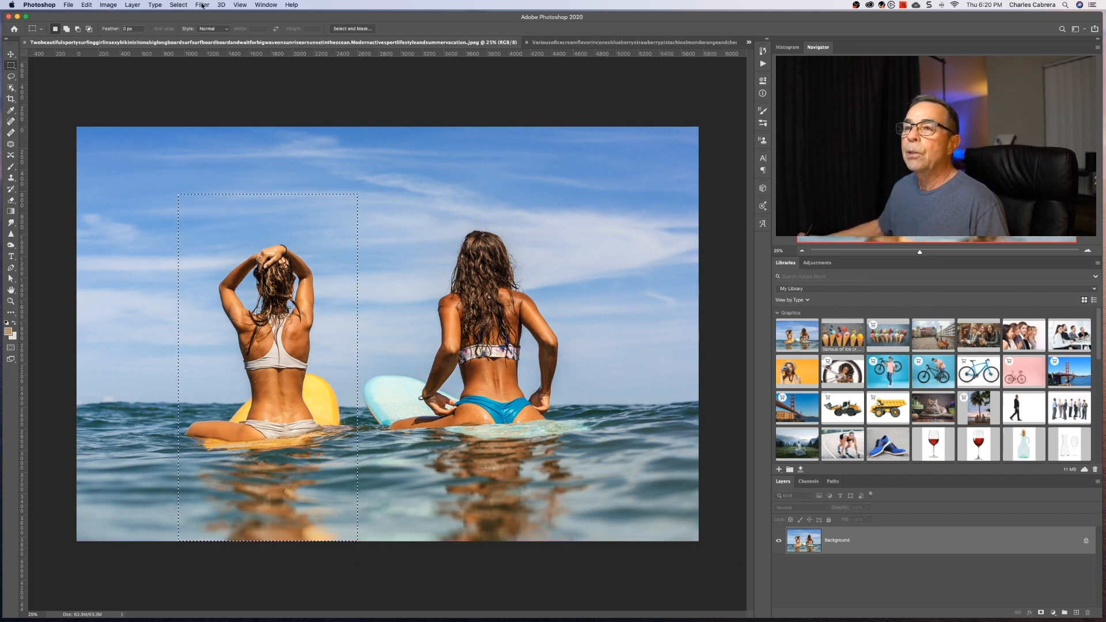
left_click(87, 5)
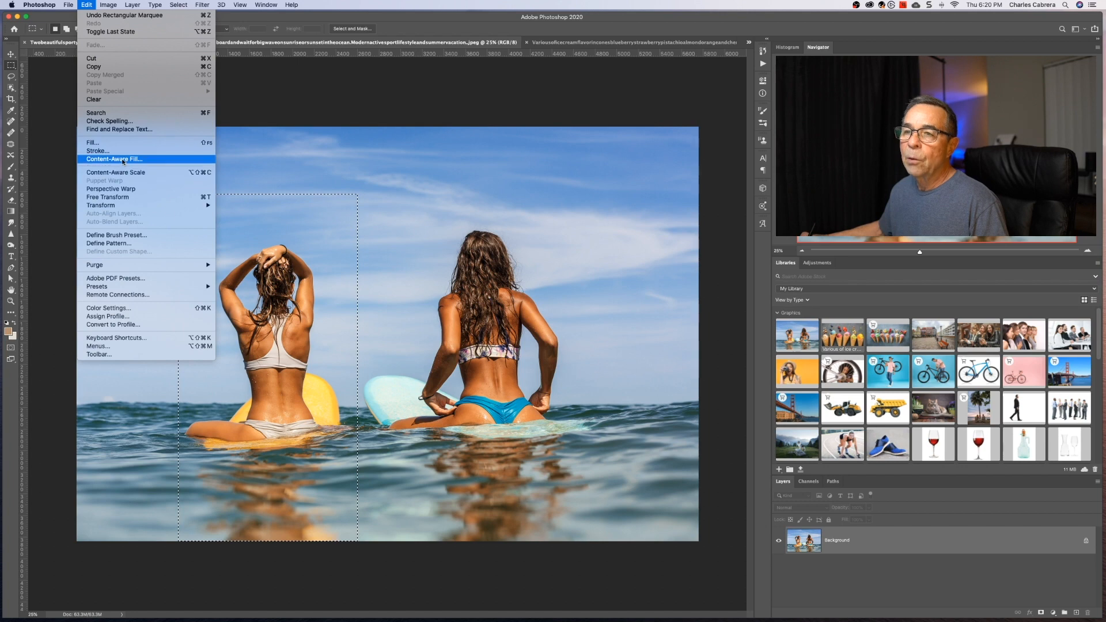
left_click(114, 159)
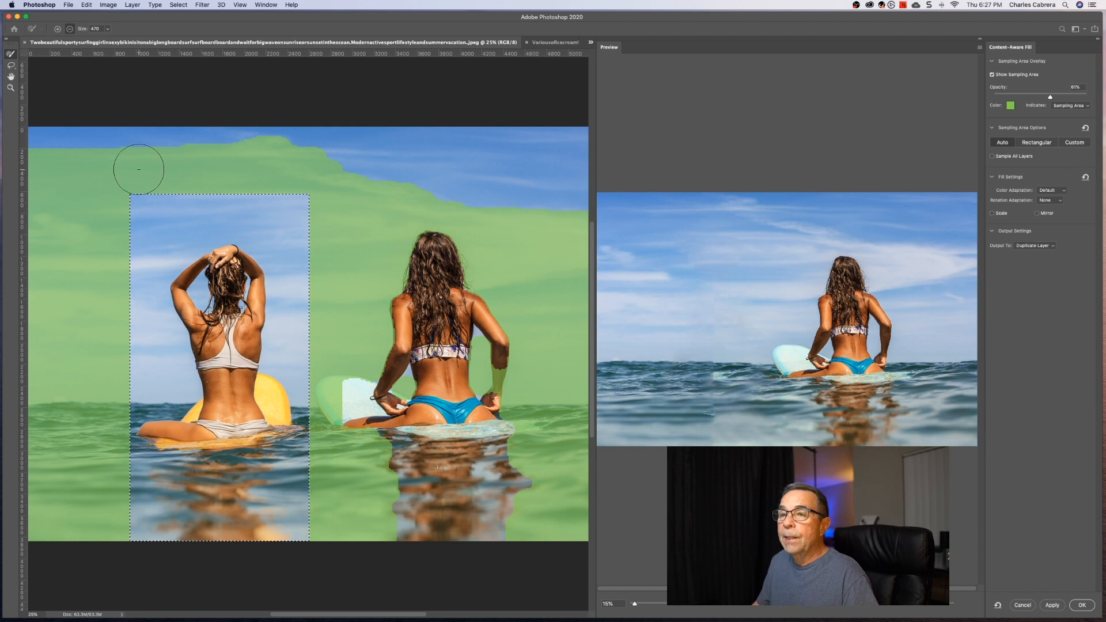
mouse_move(182, 175)
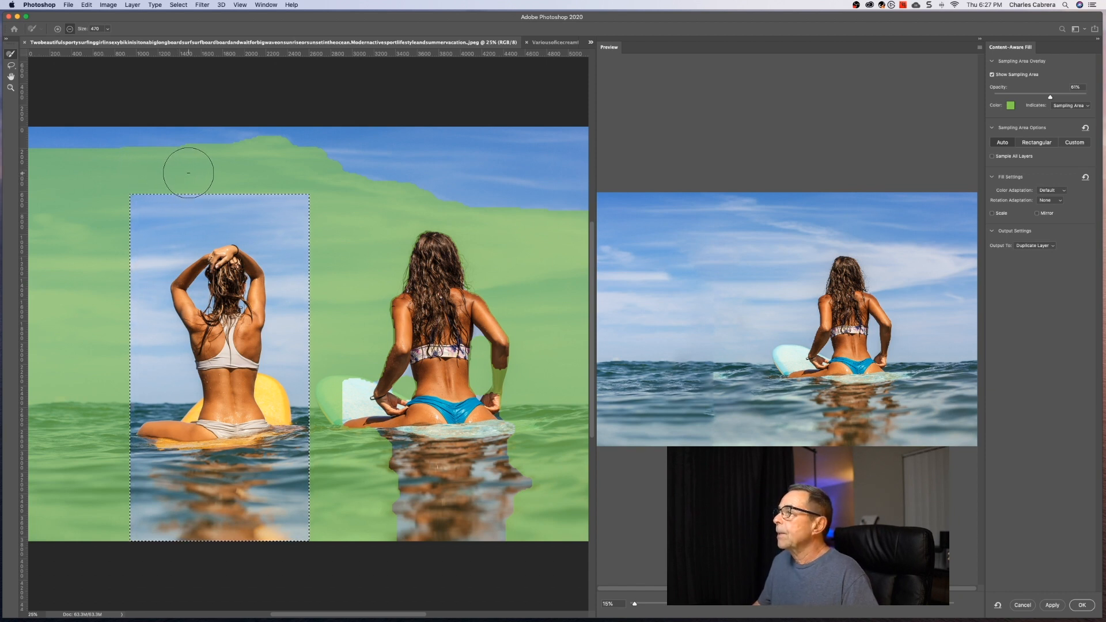
mouse_move(425, 149)
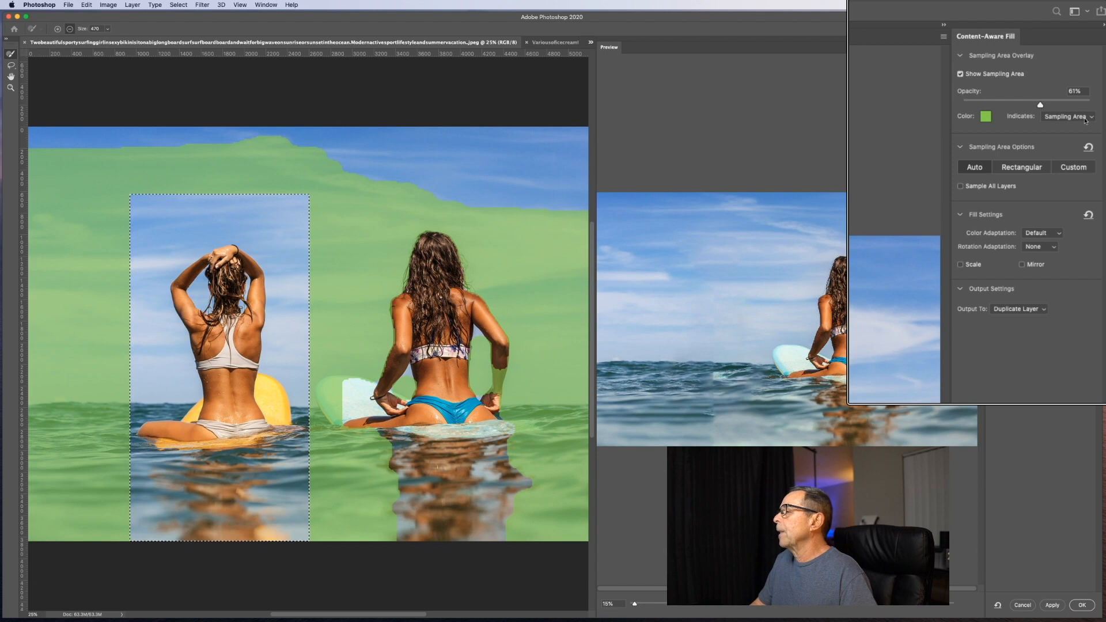
left_click(1070, 115)
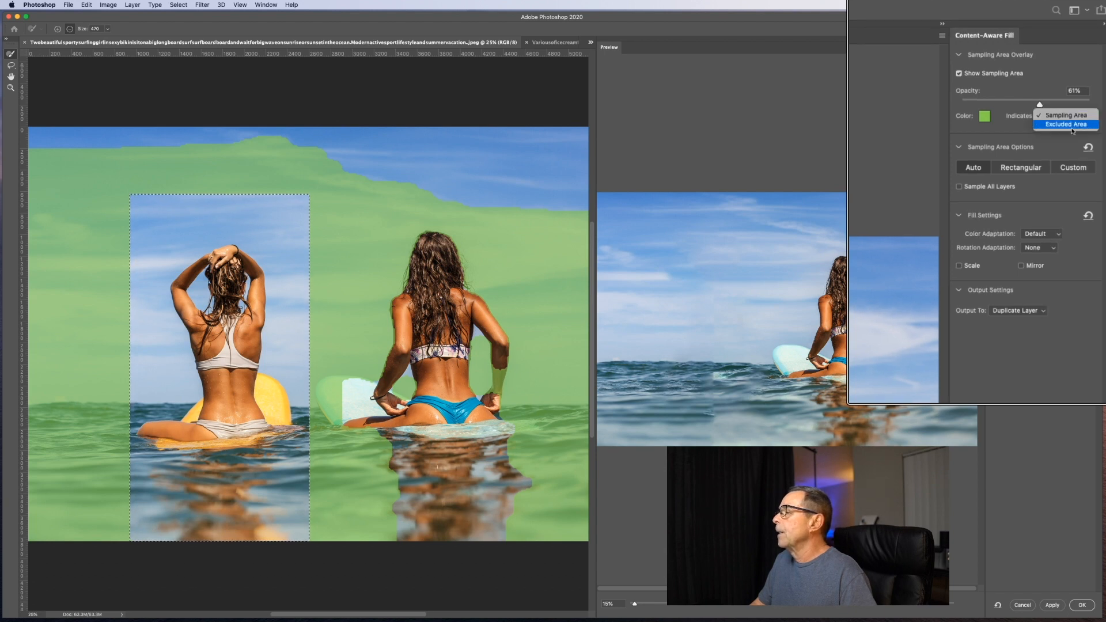
left_click(1065, 125)
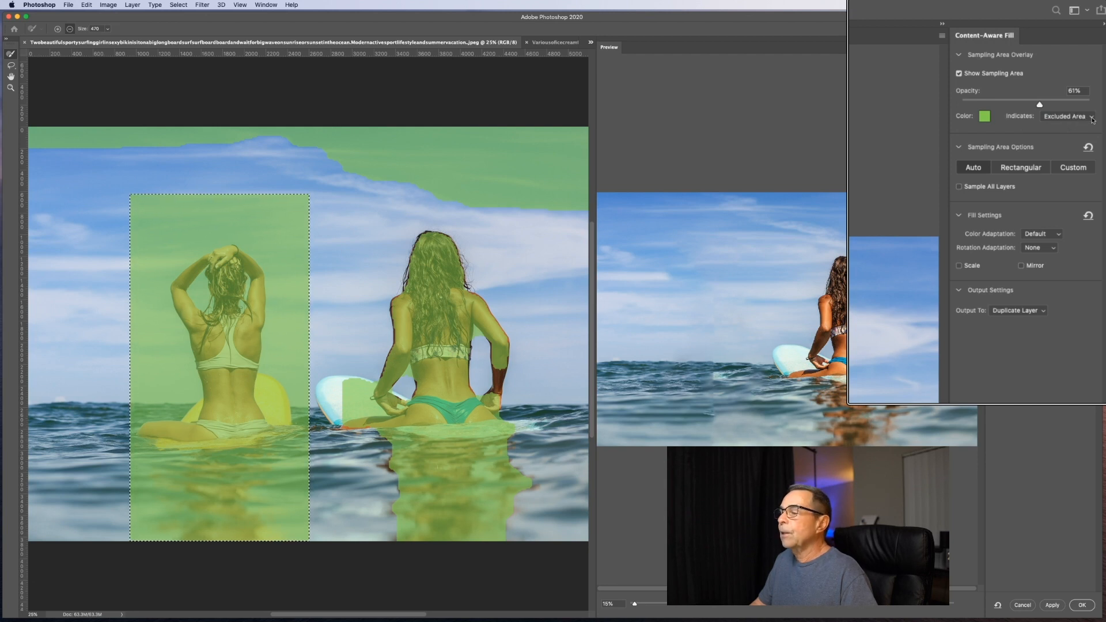
left_click(1065, 116)
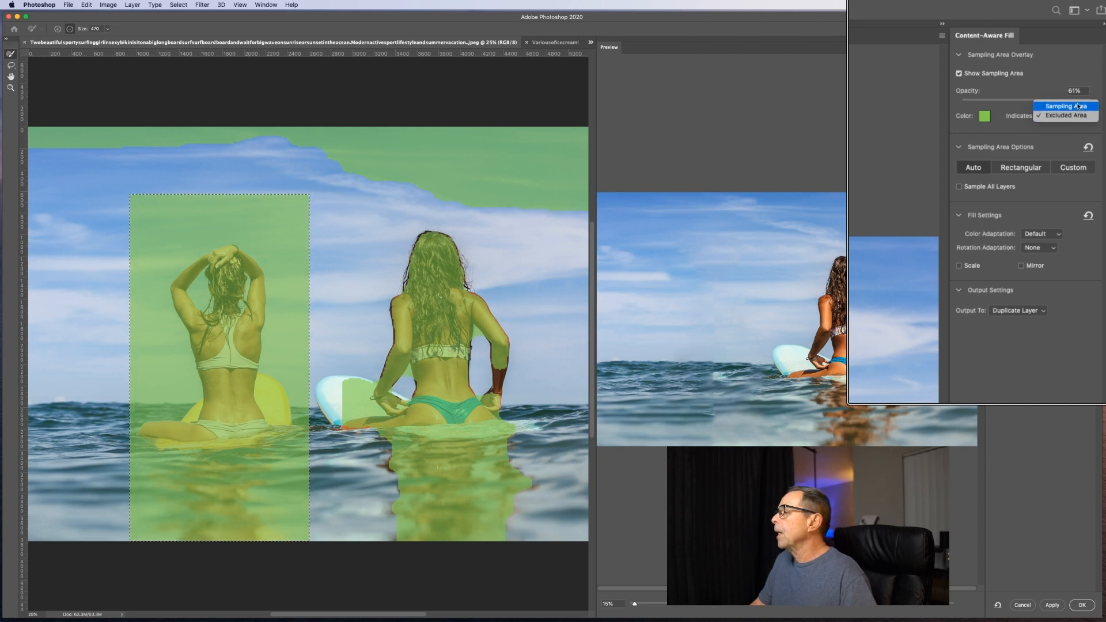
left_click(1064, 106)
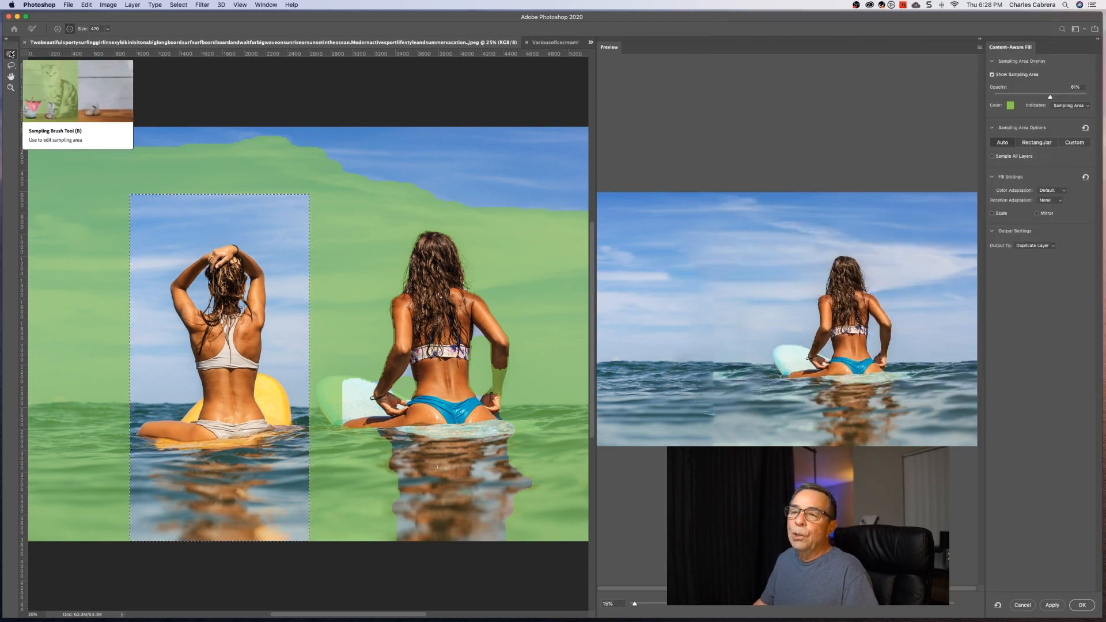
left_click_drag(127, 159, 241, 150)
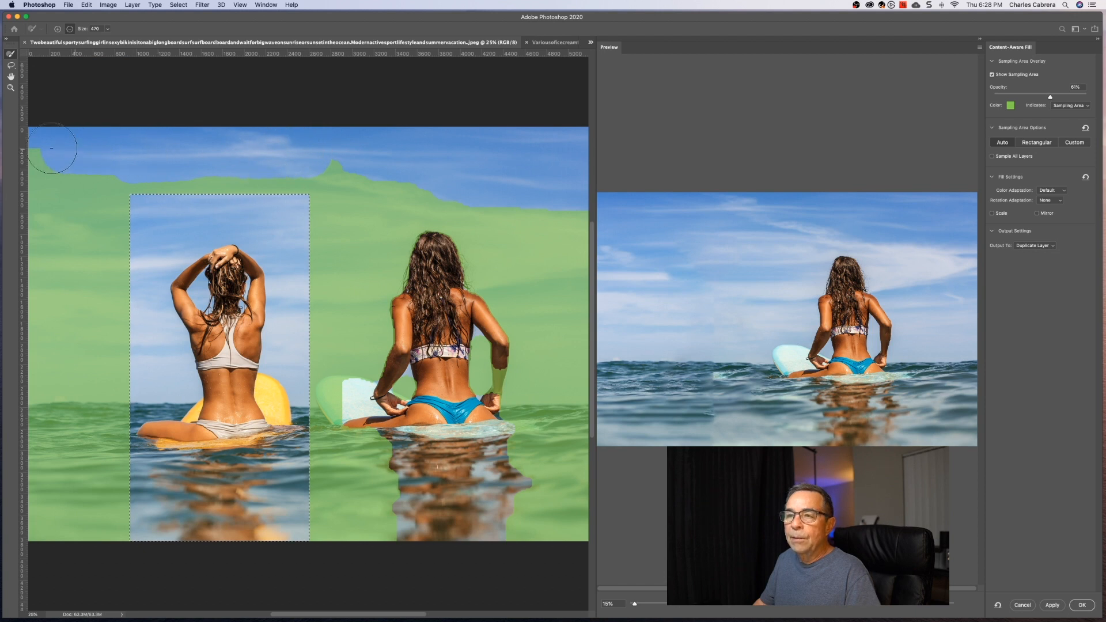
mouse_move(112, 156)
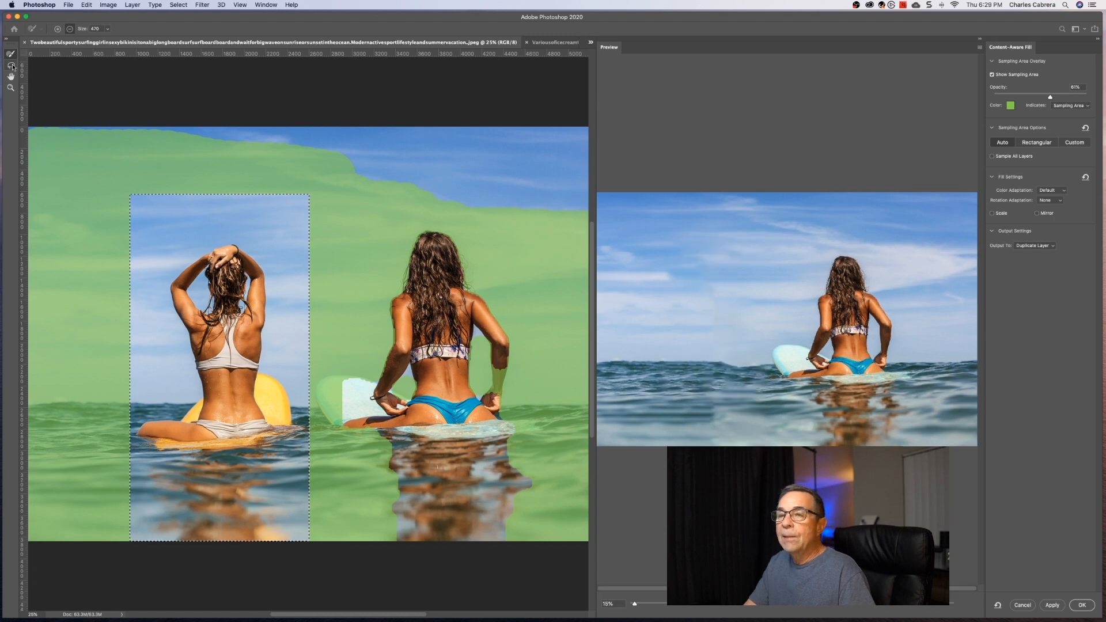
- Switch to the Lasso tool to edit the fill selection freehand
left_click(10, 64)
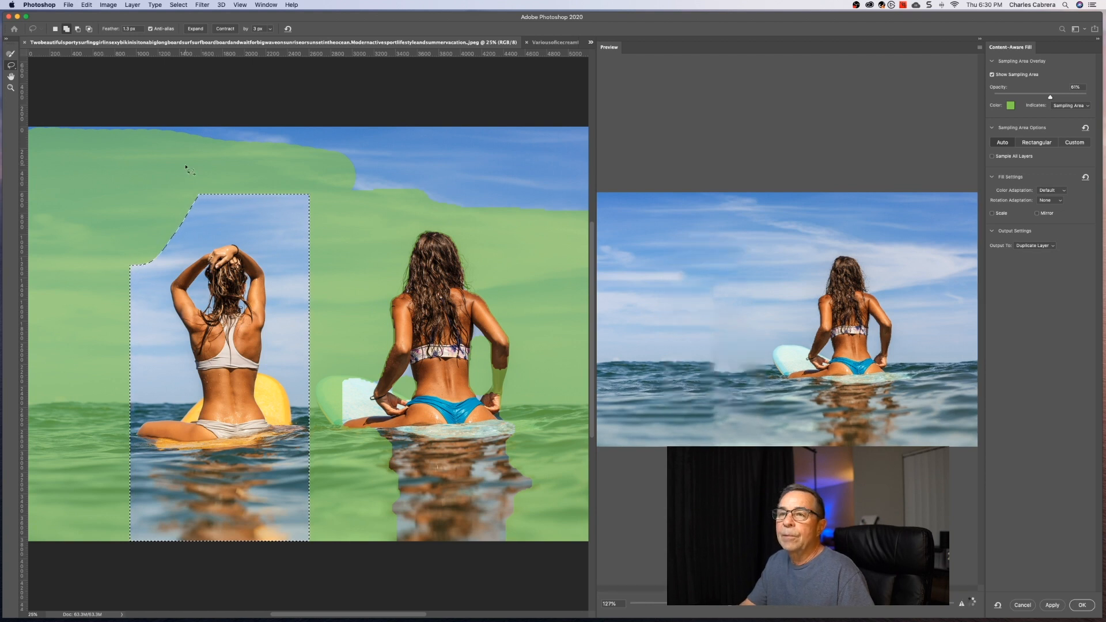
mouse_move(11, 64)
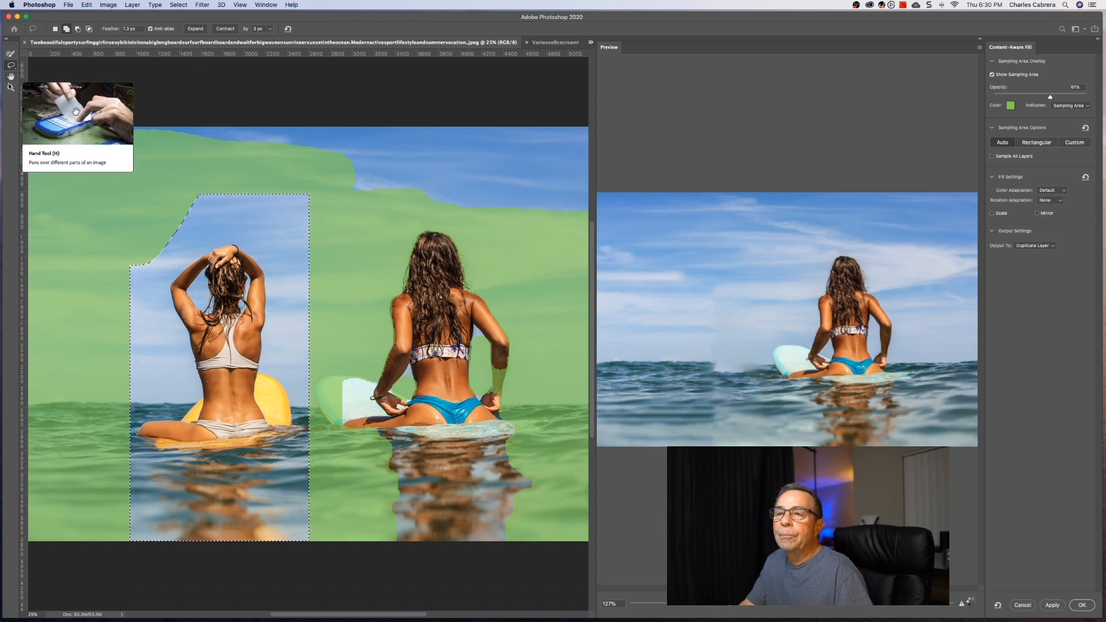
mouse_move(11, 89)
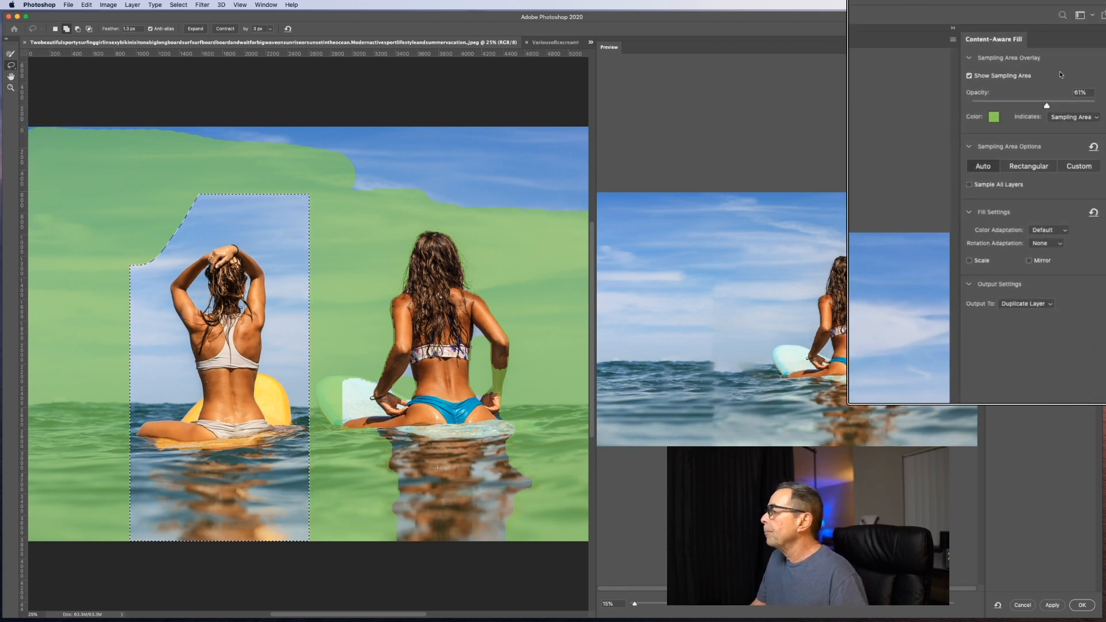
left_click(970, 76)
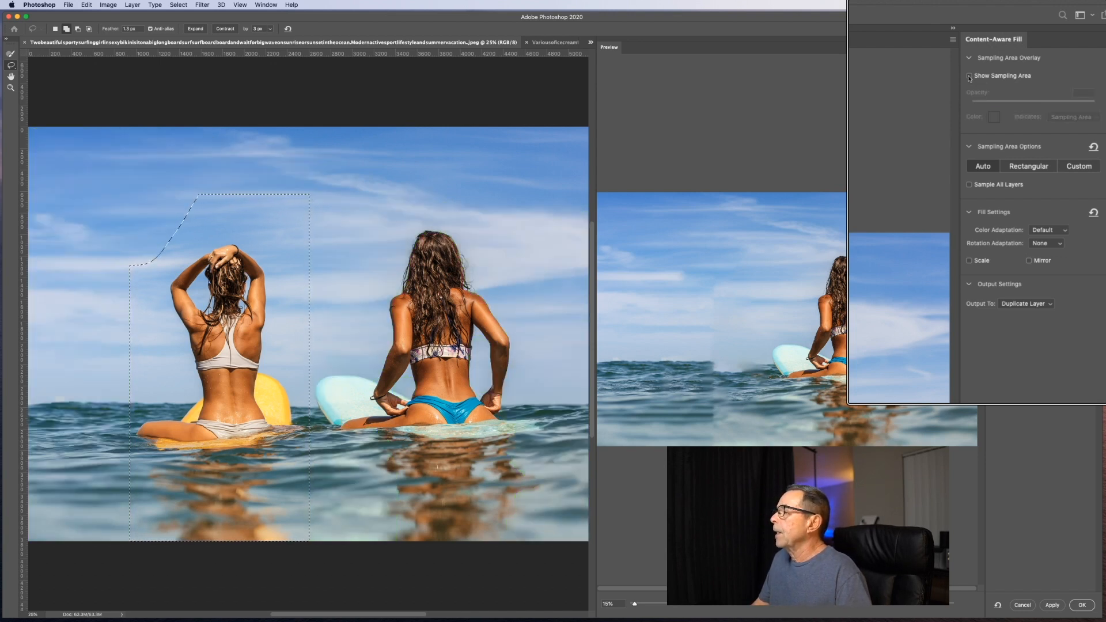
left_click(971, 76)
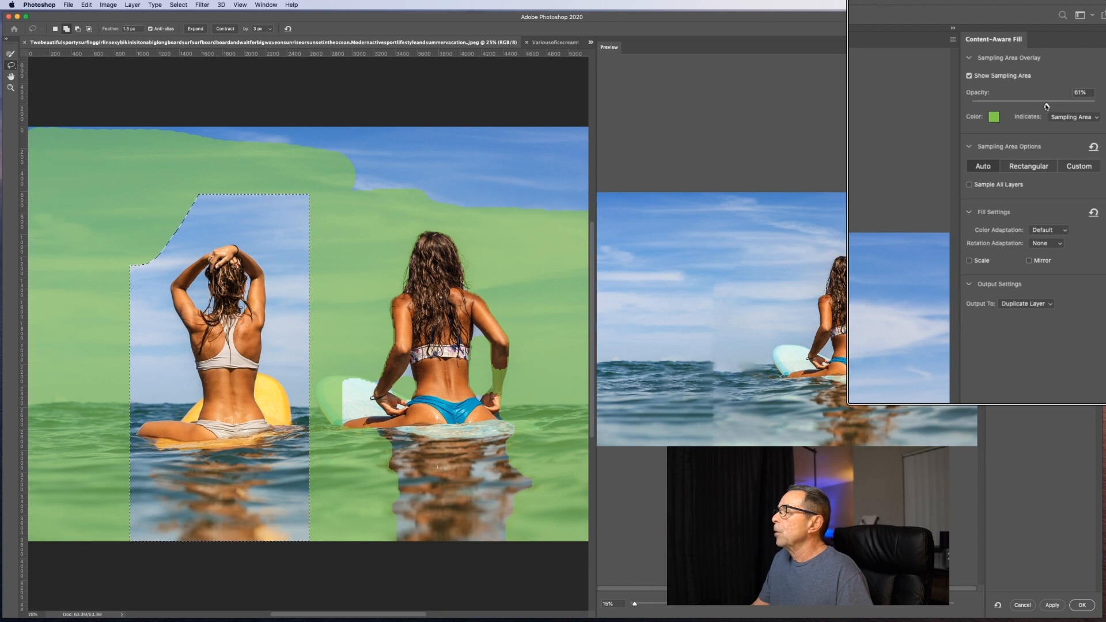
left_click_drag(1047, 102, 1002, 101)
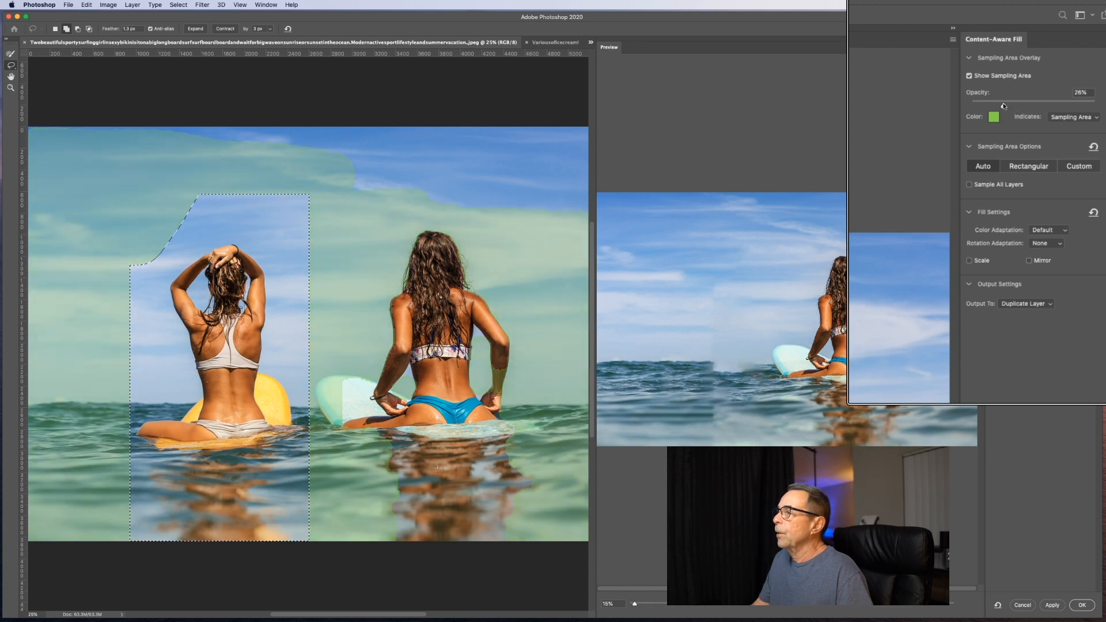
left_click_drag(1002, 102, 1032, 101)
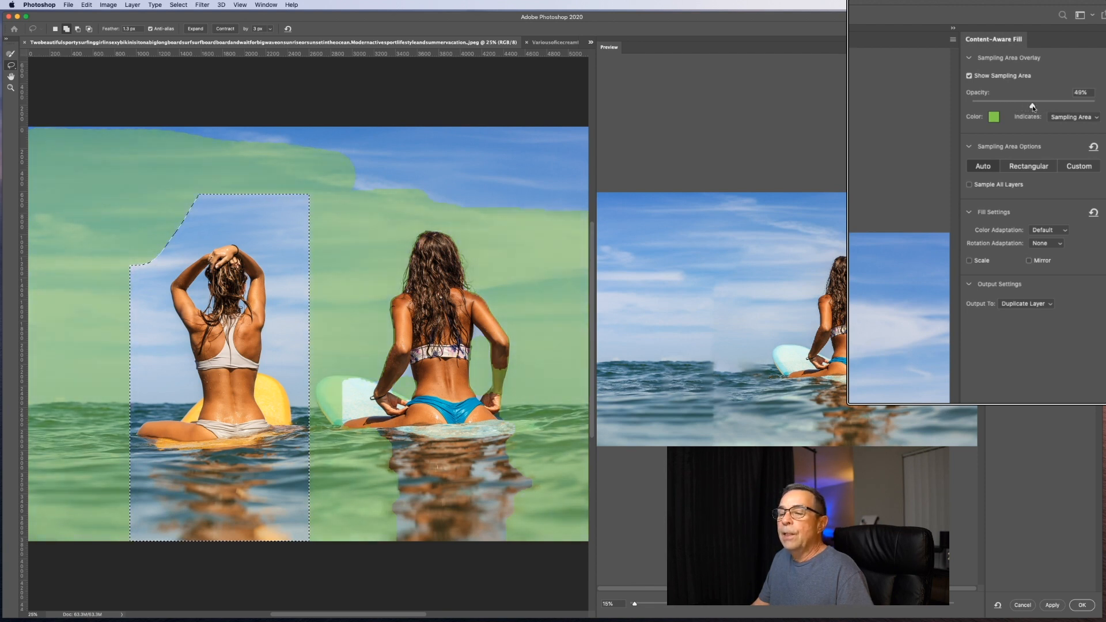
left_click_drag(1031, 106, 1048, 106)
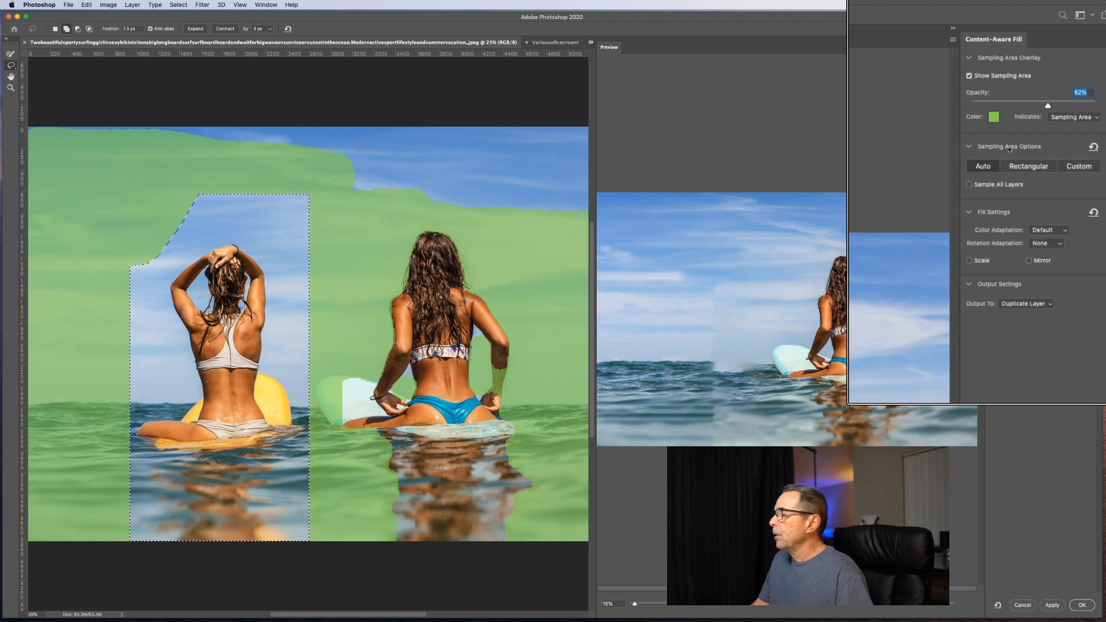
mouse_move(1094, 147)
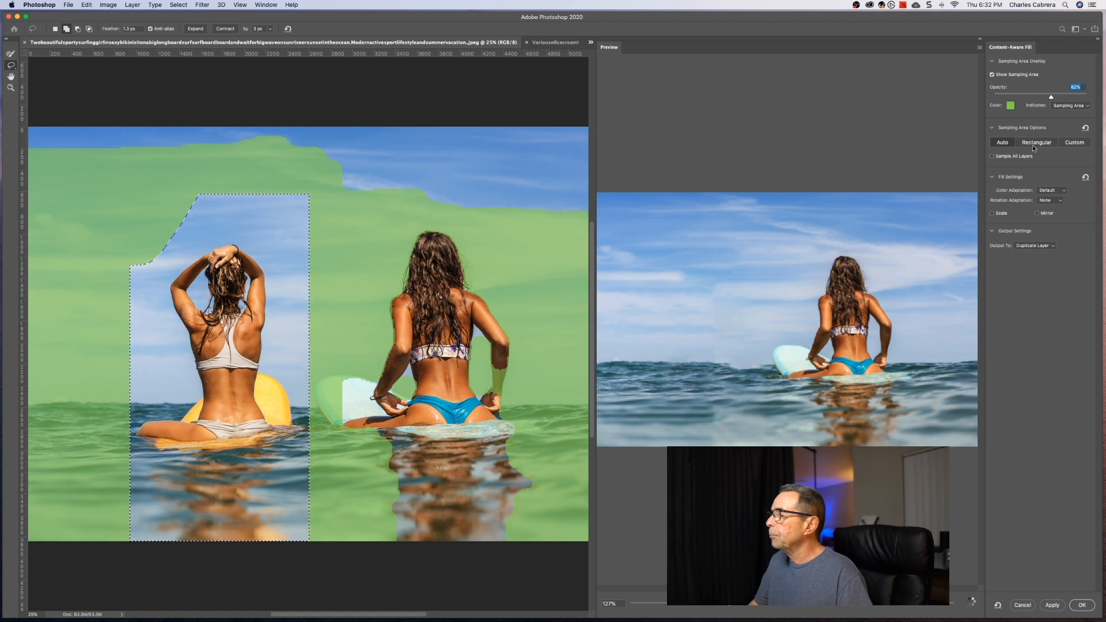
mouse_move(1003, 142)
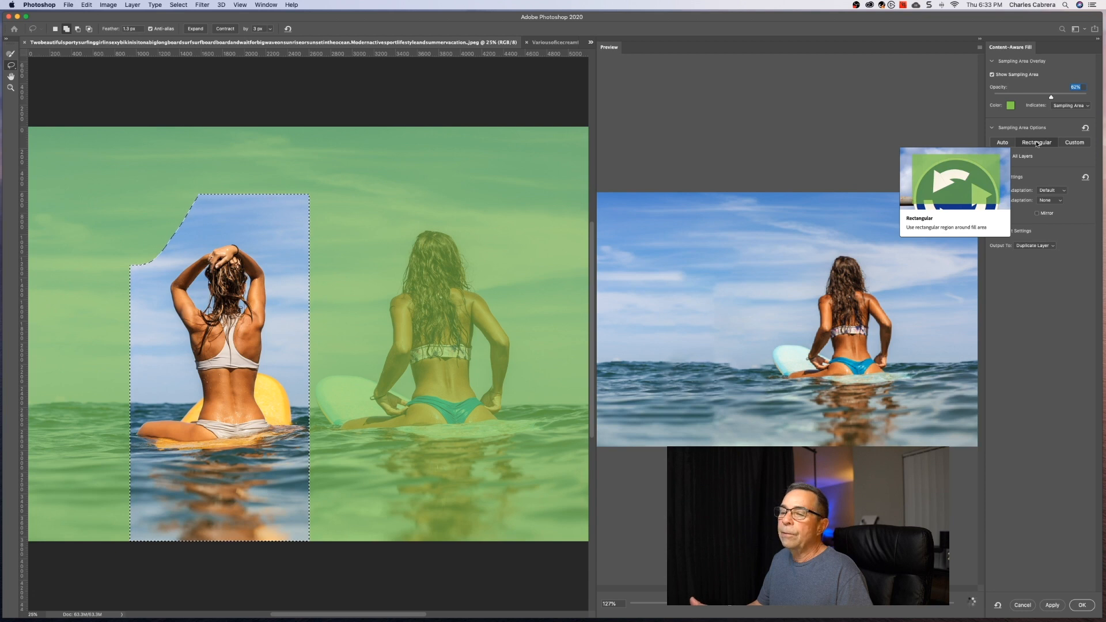
- Set the sampling area option to Rectangular instead of Auto
left_click(1074, 143)
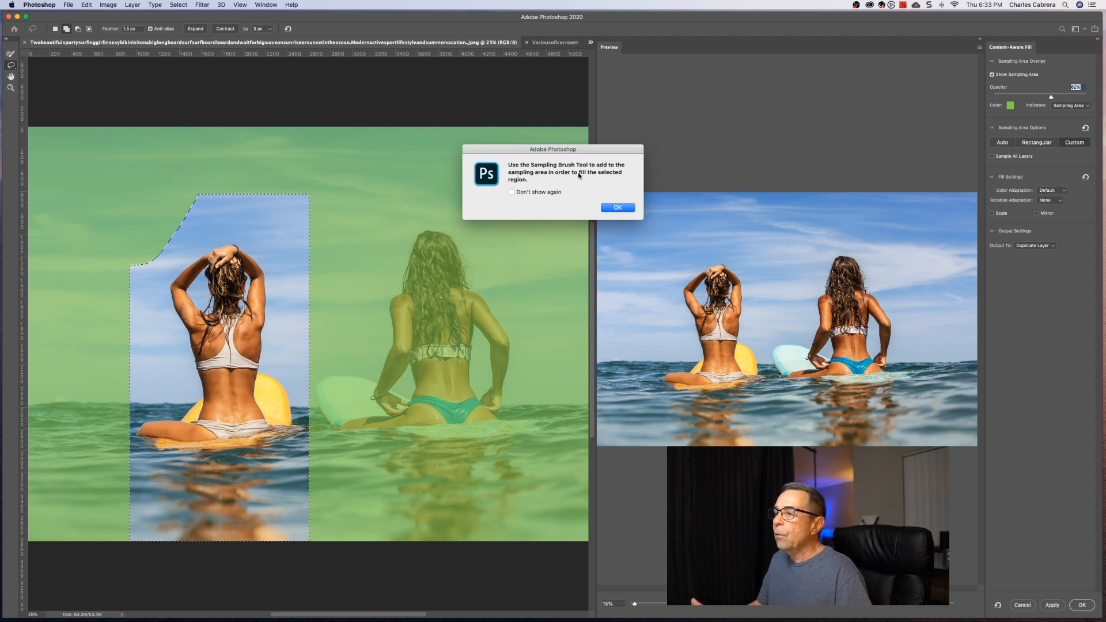
- Dismiss the Sampling Brush notice and paint sky and water beside the right woman as the fill source
left_click(617, 208)
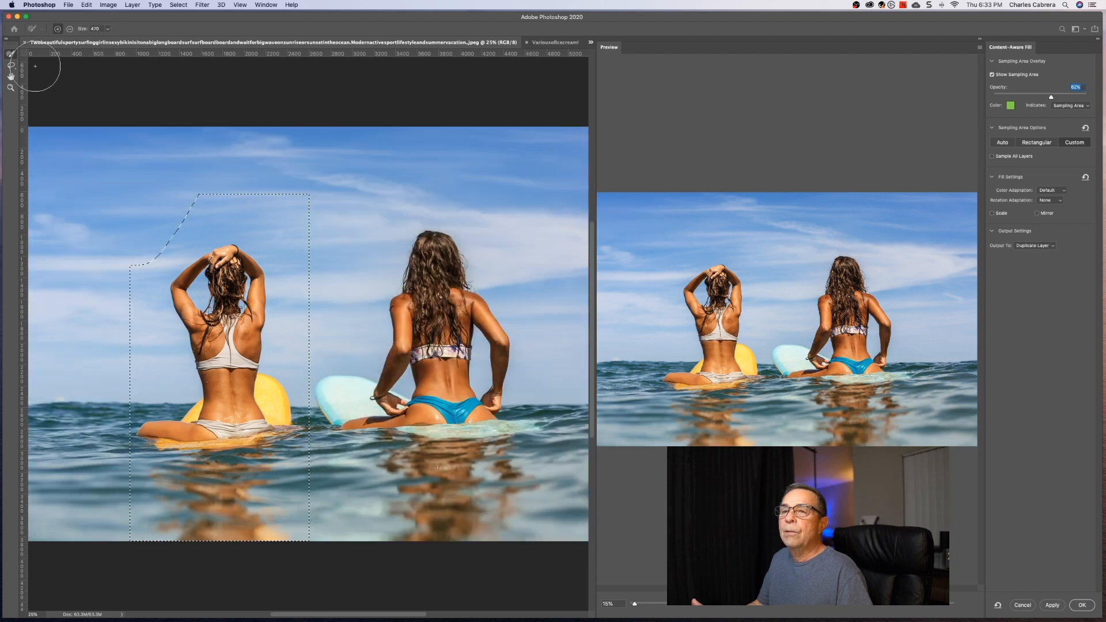
mouse_move(284, 266)
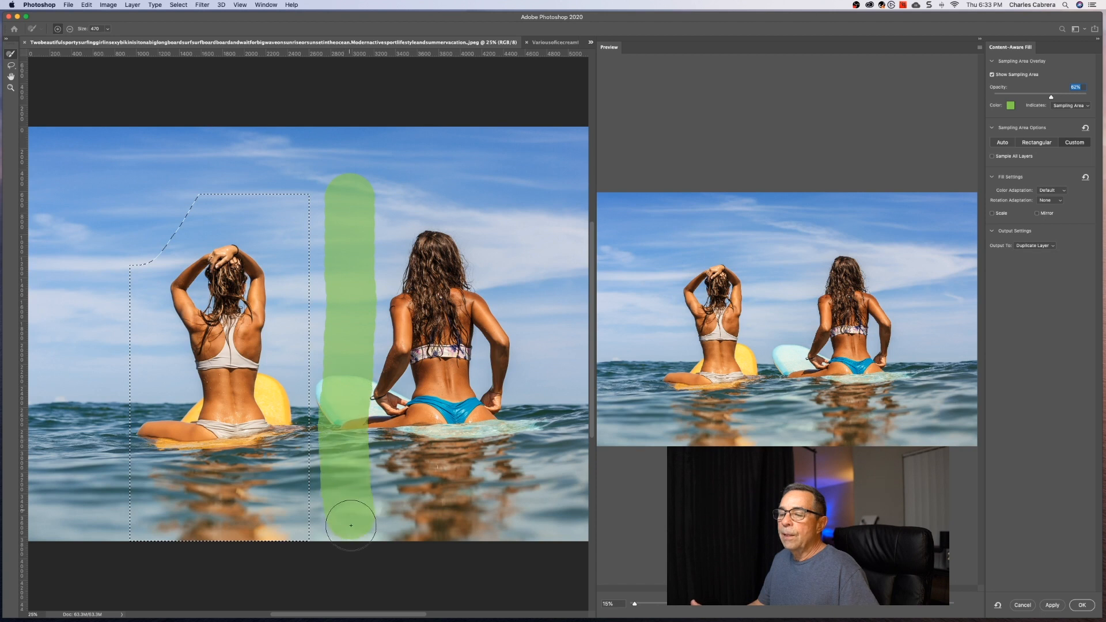
left_click_drag(350, 525, 338, 168)
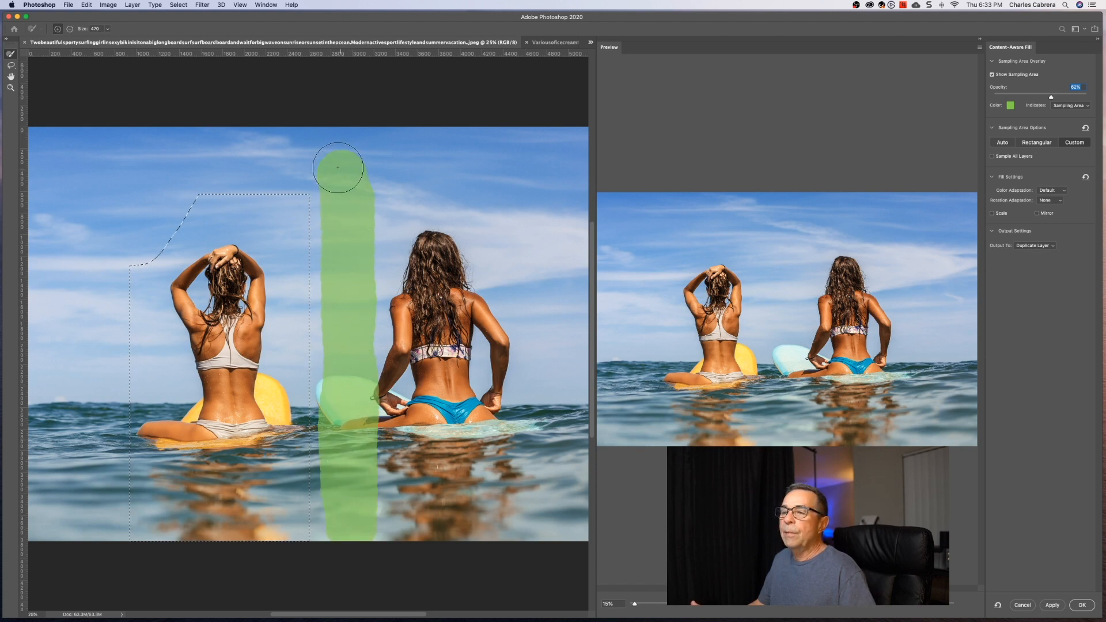
left_click_drag(338, 168, 367, 253)
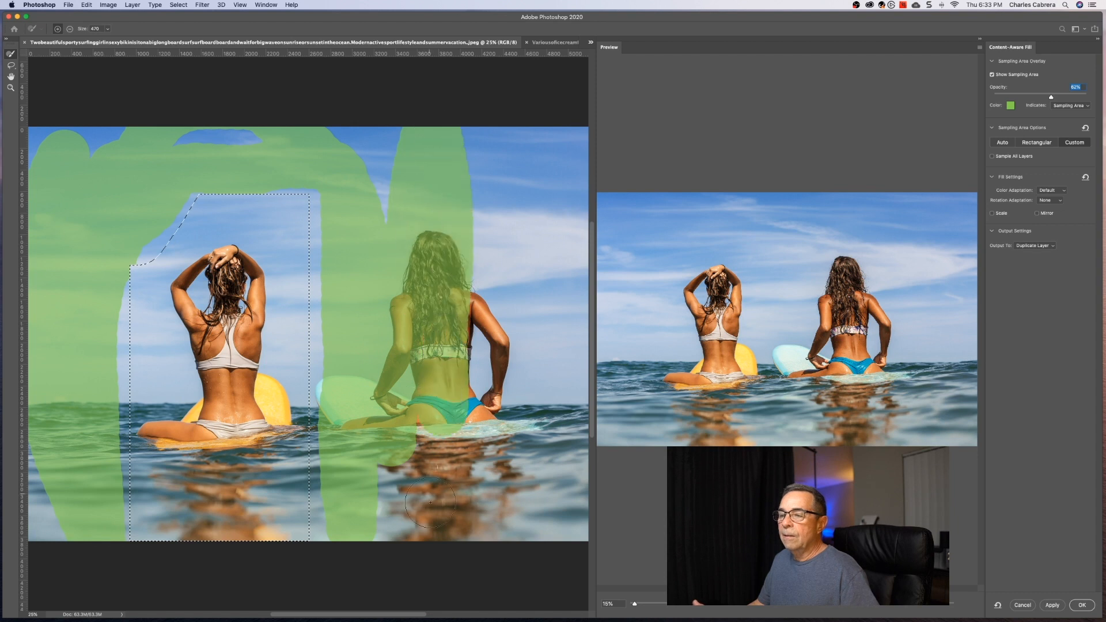
left_click_drag(430, 503, 391, 451)
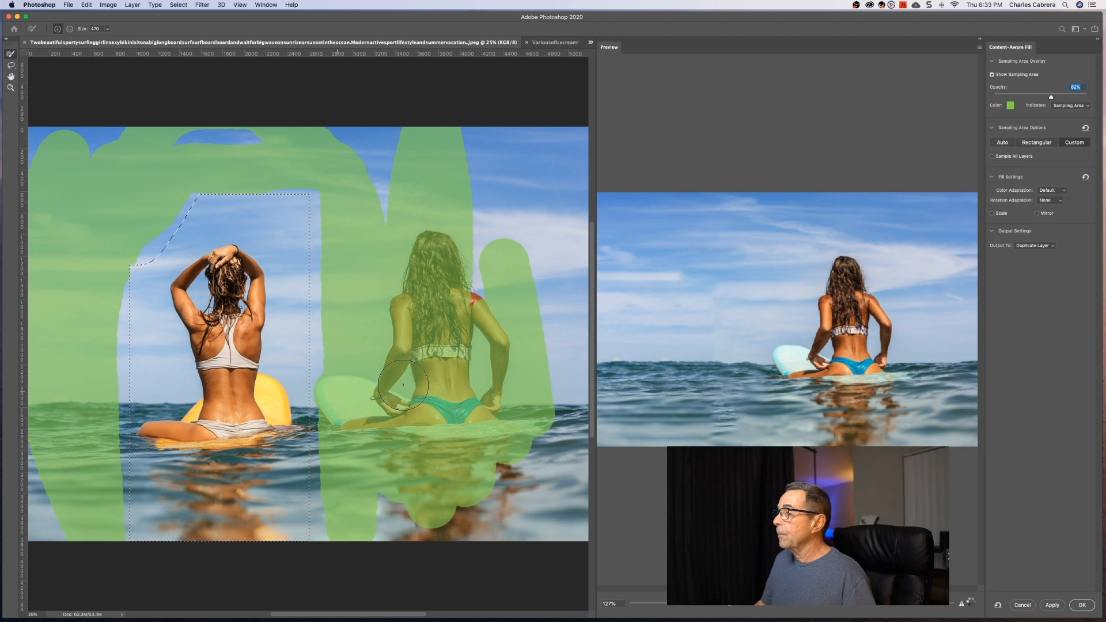
mouse_move(1002, 142)
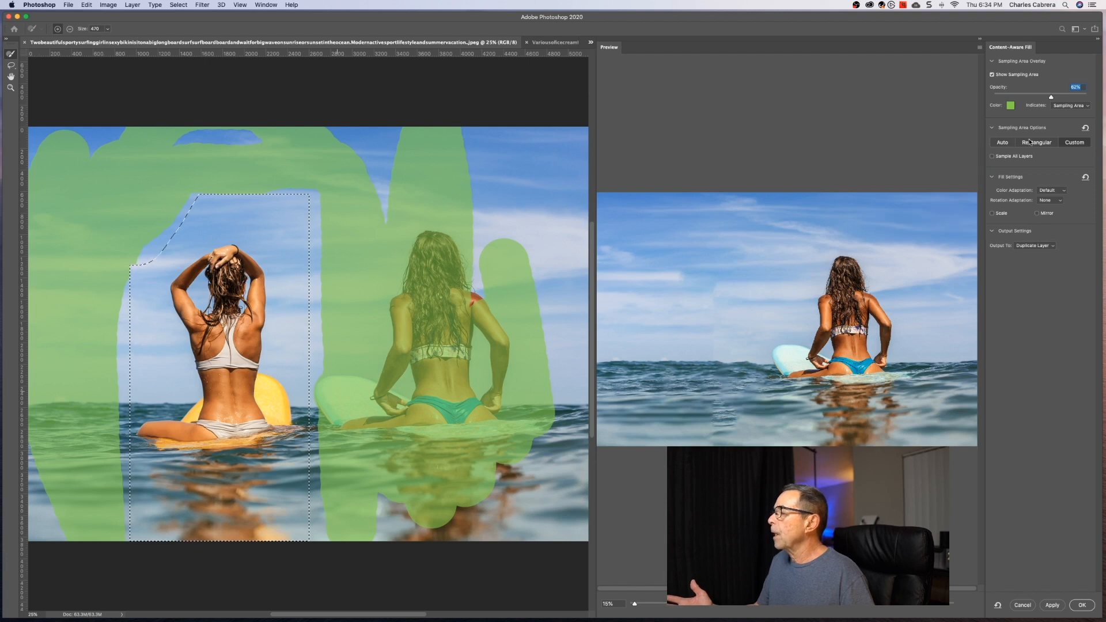
left_click(1074, 141)
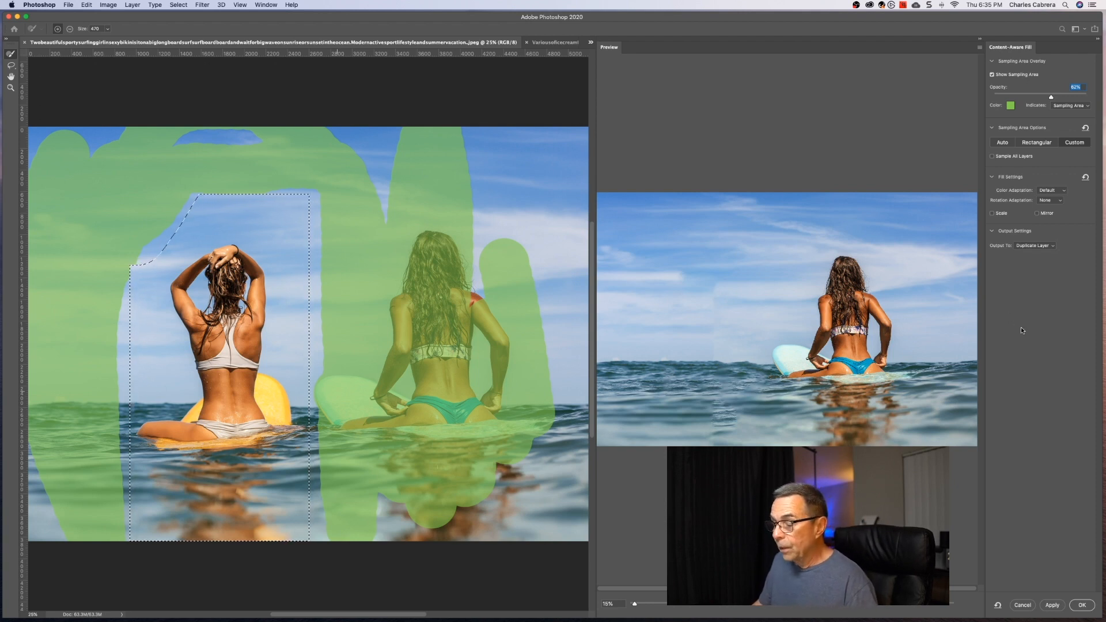
mouse_move(1045, 328)
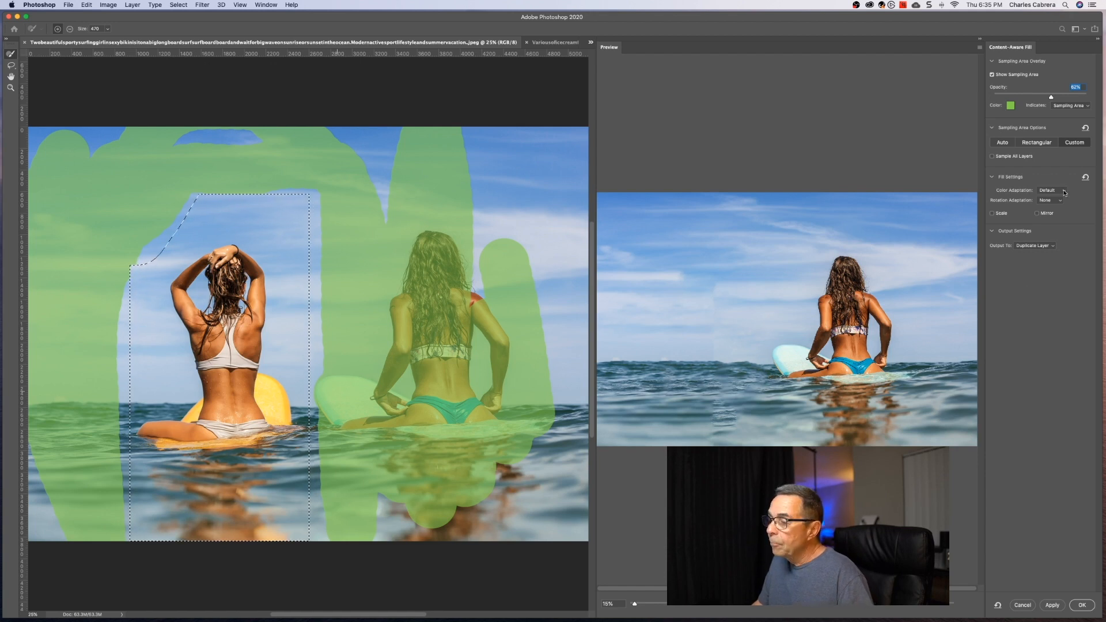
left_click(1051, 190)
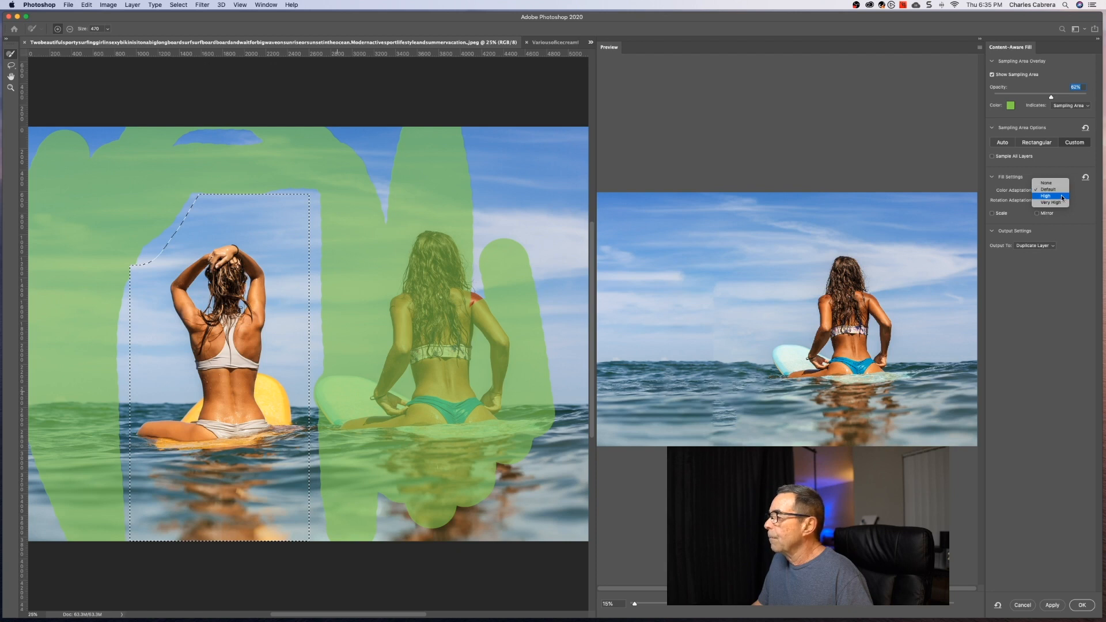
left_click(1046, 196)
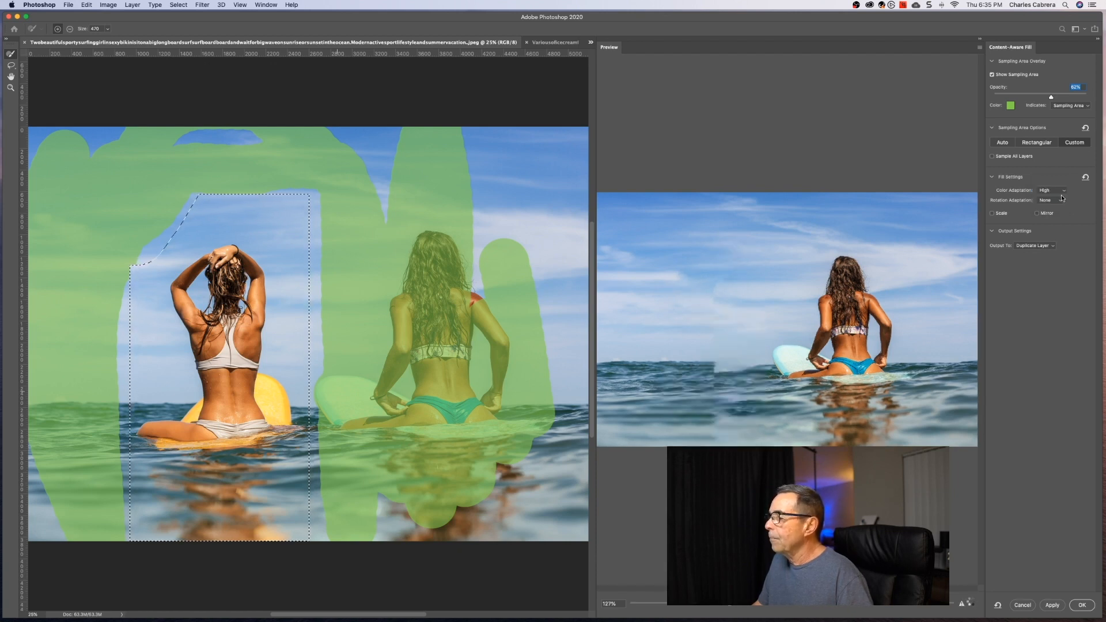
left_click(1051, 190)
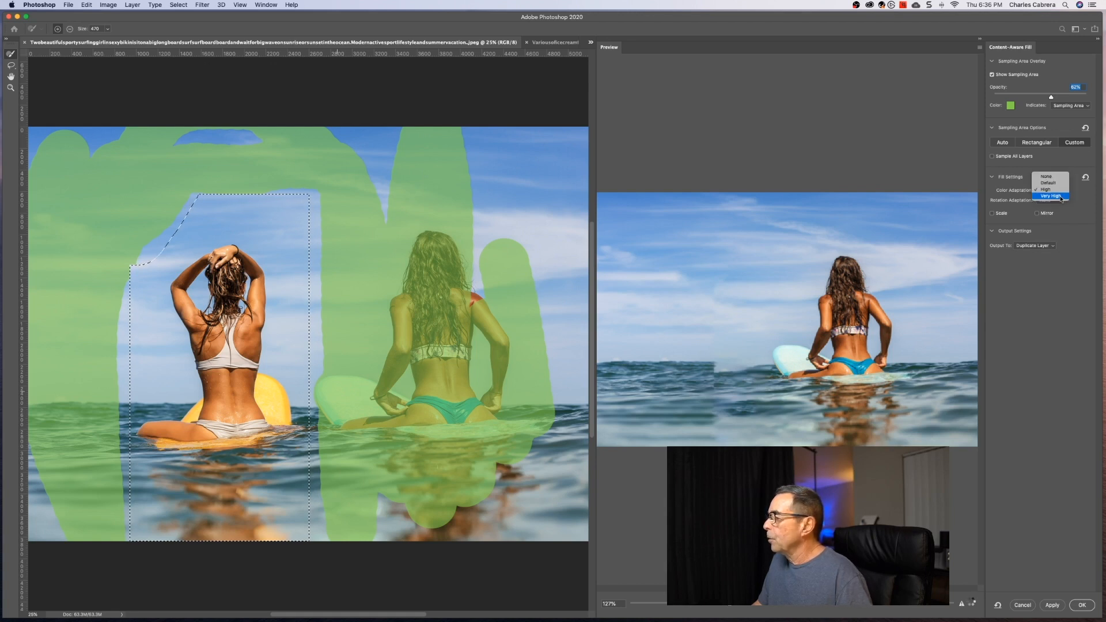
left_click(1052, 195)
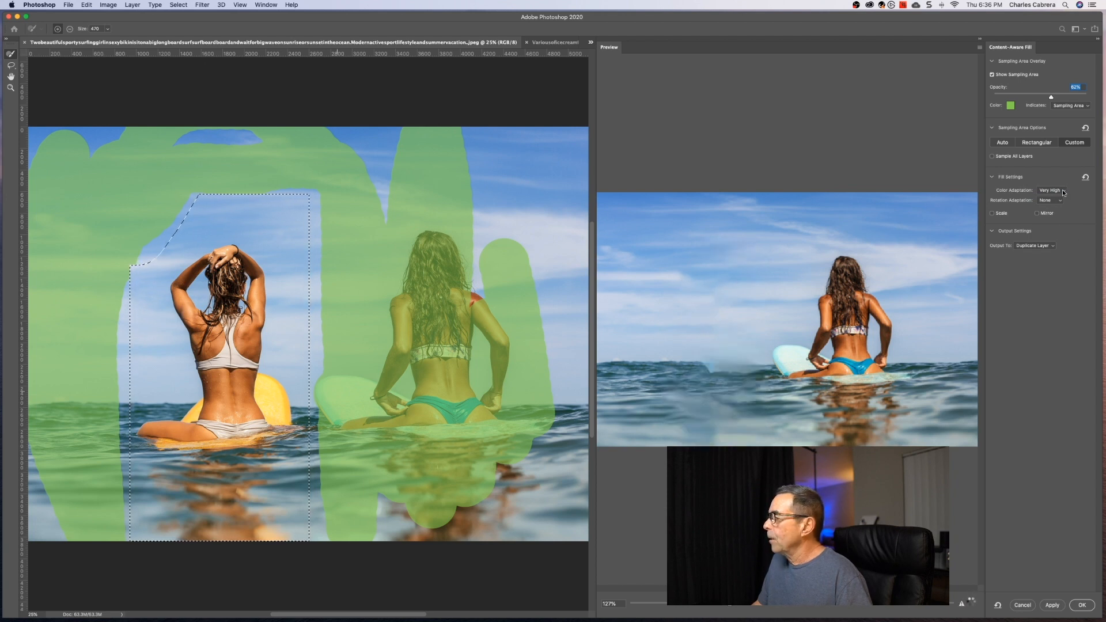
left_click(1051, 190)
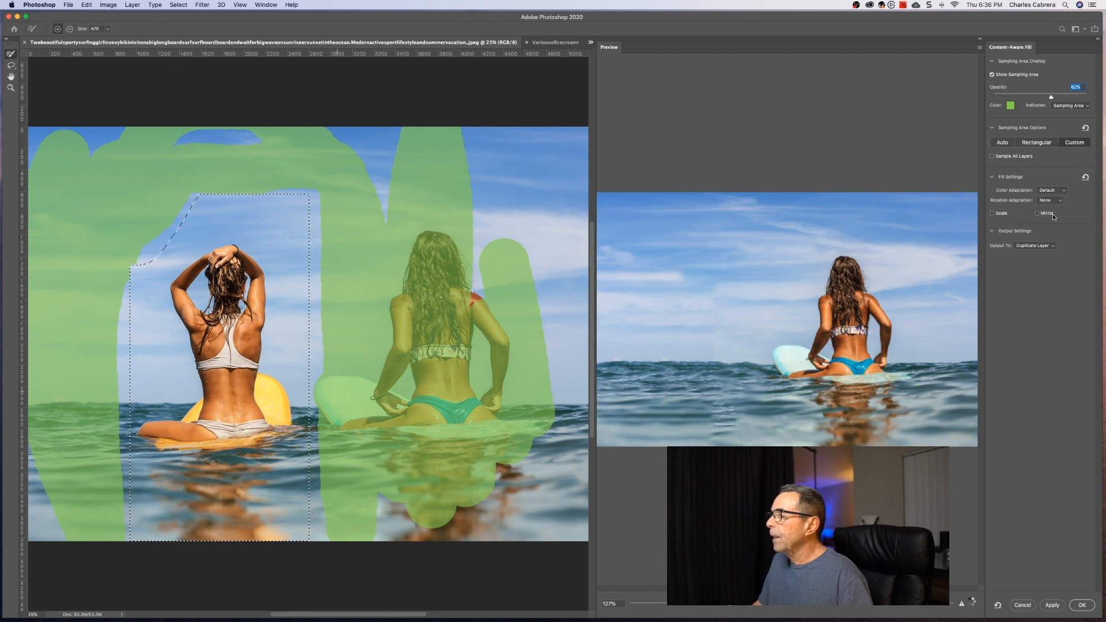
mouse_move(1017, 401)
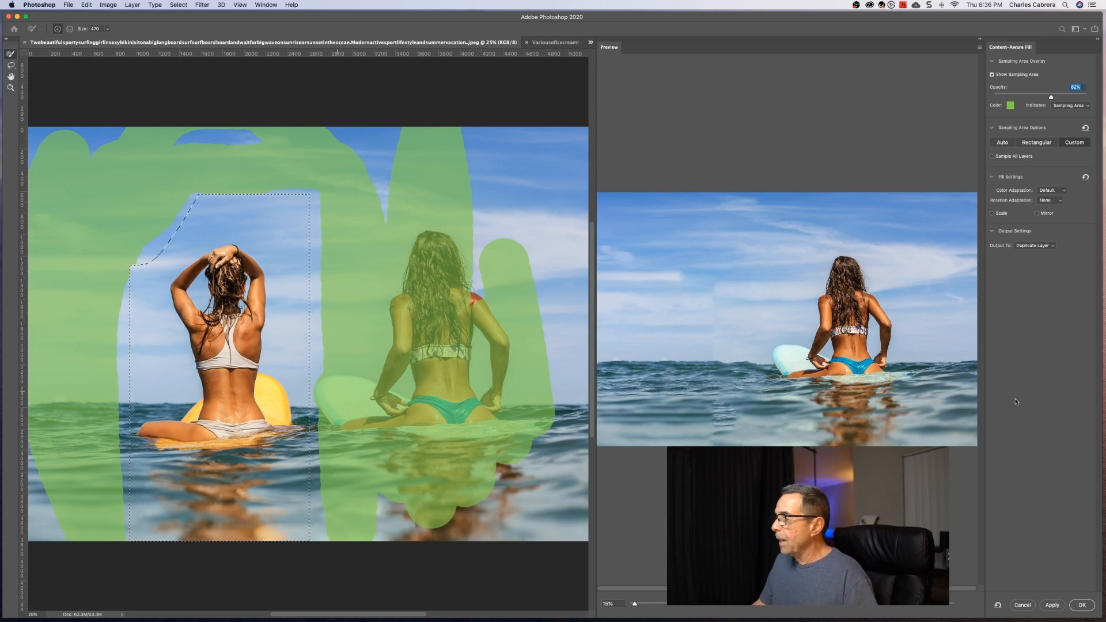
- Set Rotation Adaptation to Medium and enable Scale and Mirror in Fill Settings
left_click(1049, 199)
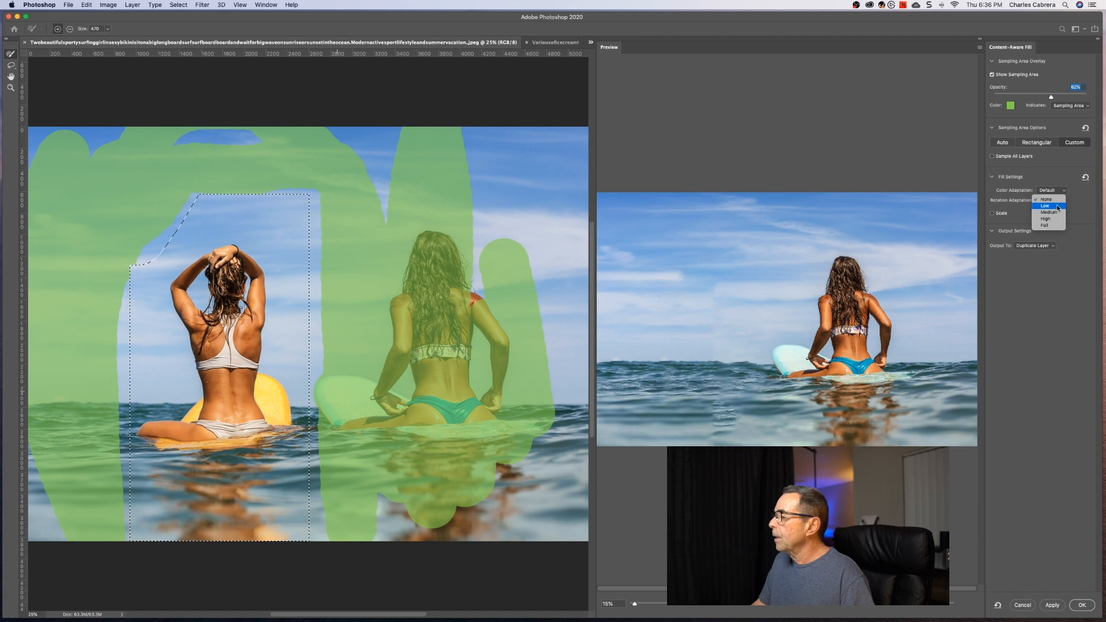
left_click(1047, 206)
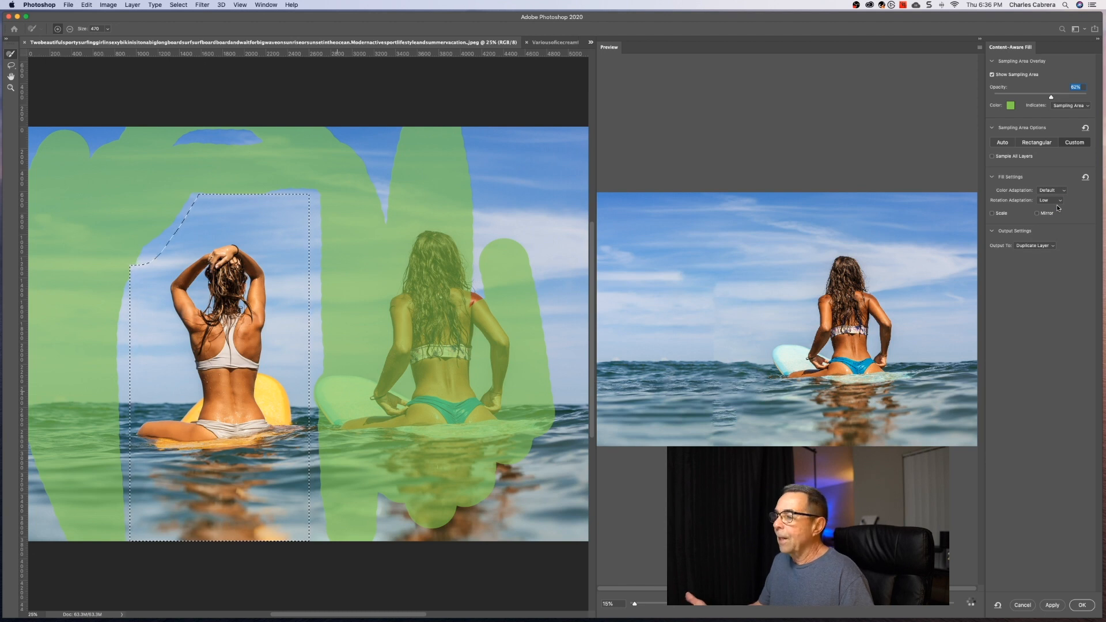
left_click(1051, 200)
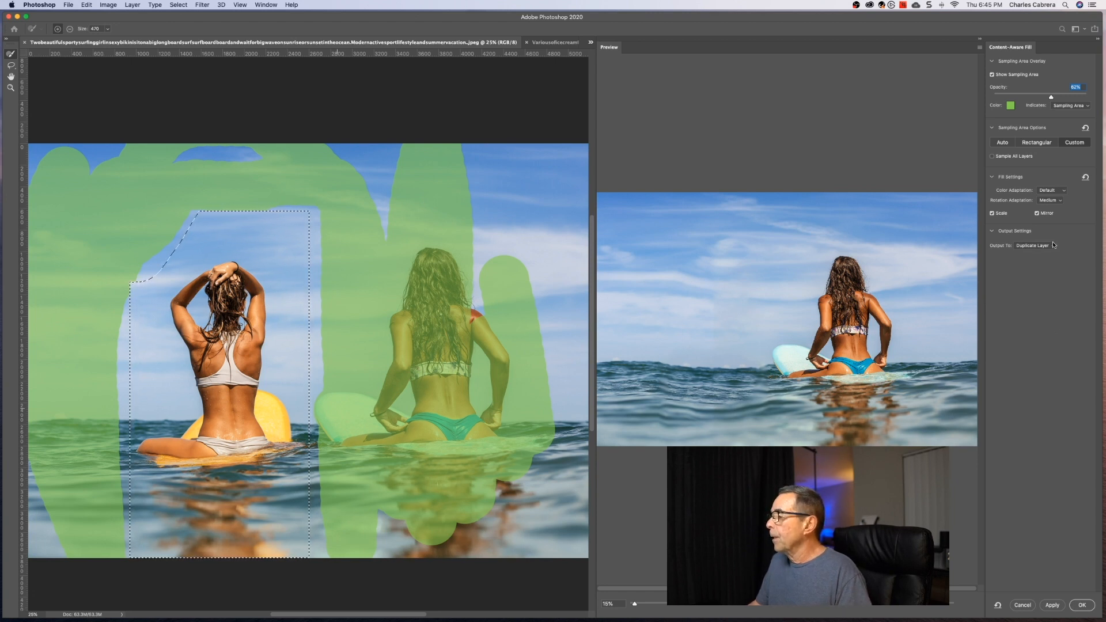
- Output the fill to a Duplicate Layer, apply it and confirm with OK
left_click(1034, 244)
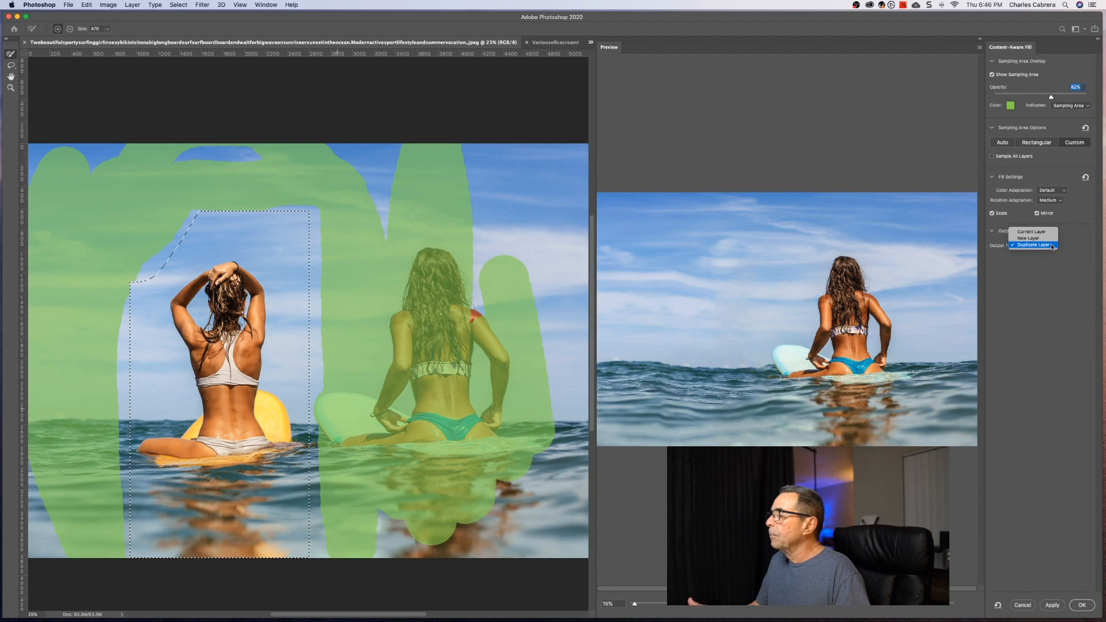
left_click(1034, 246)
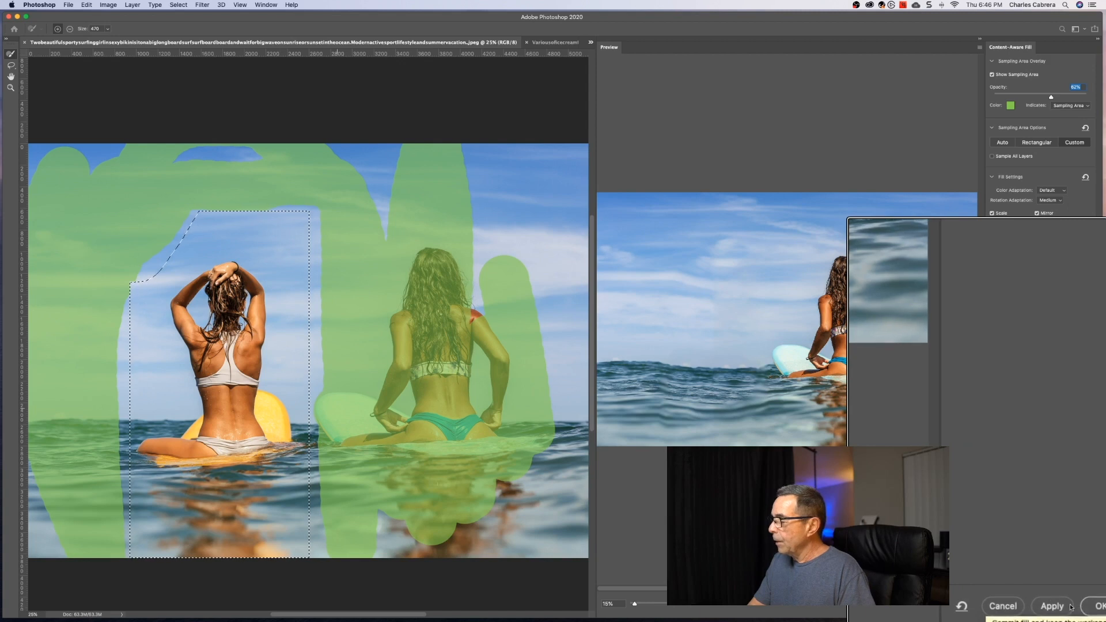
left_click(1053, 605)
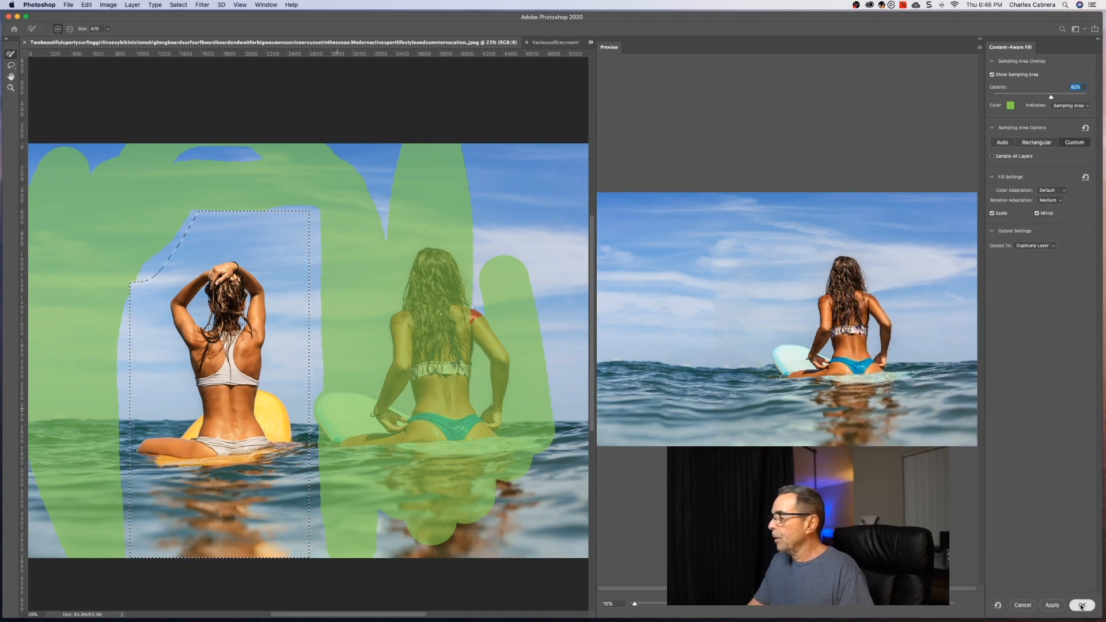
left_click(1053, 605)
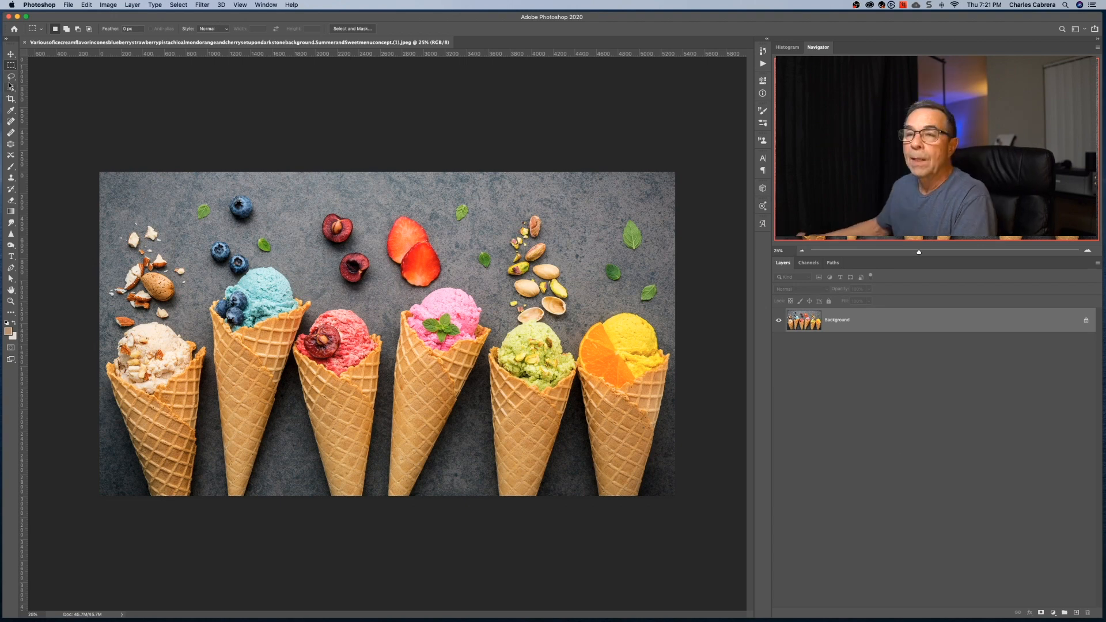
- Lasso the middle pink cone and bring up the Edit commands
left_click(11, 64)
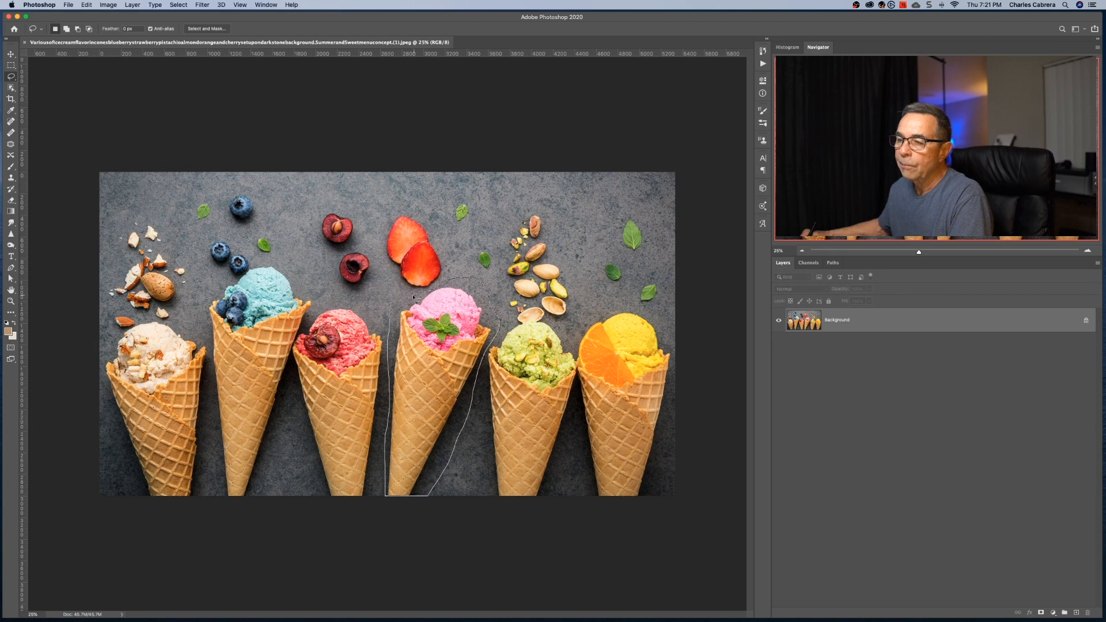
left_click(86, 5)
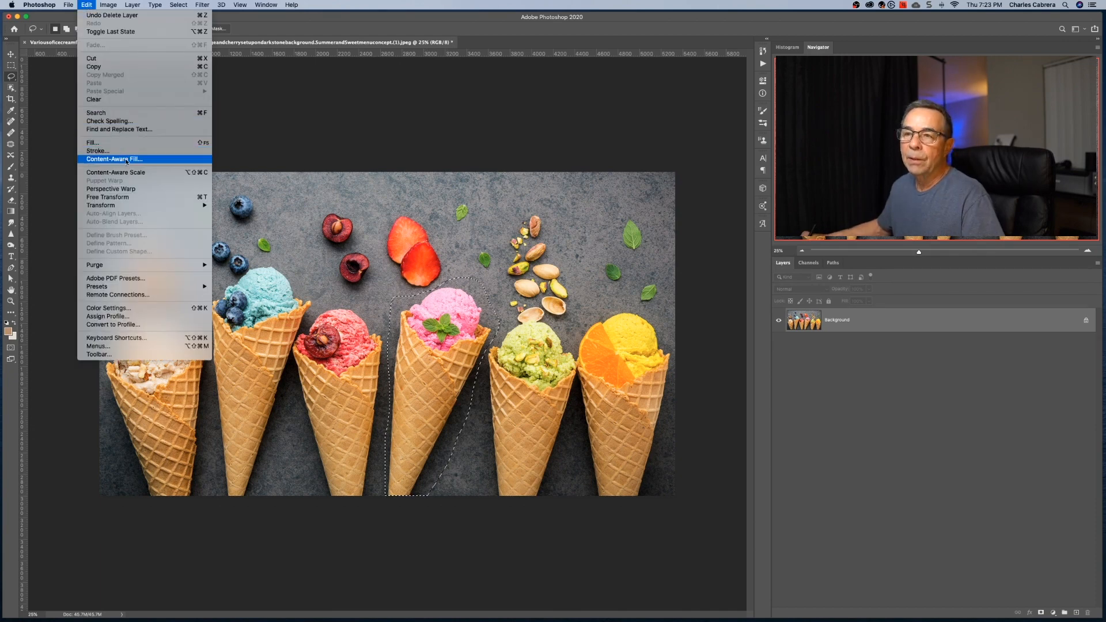
- Start Content-Aware Fill on the selected pink cone
left_click(113, 159)
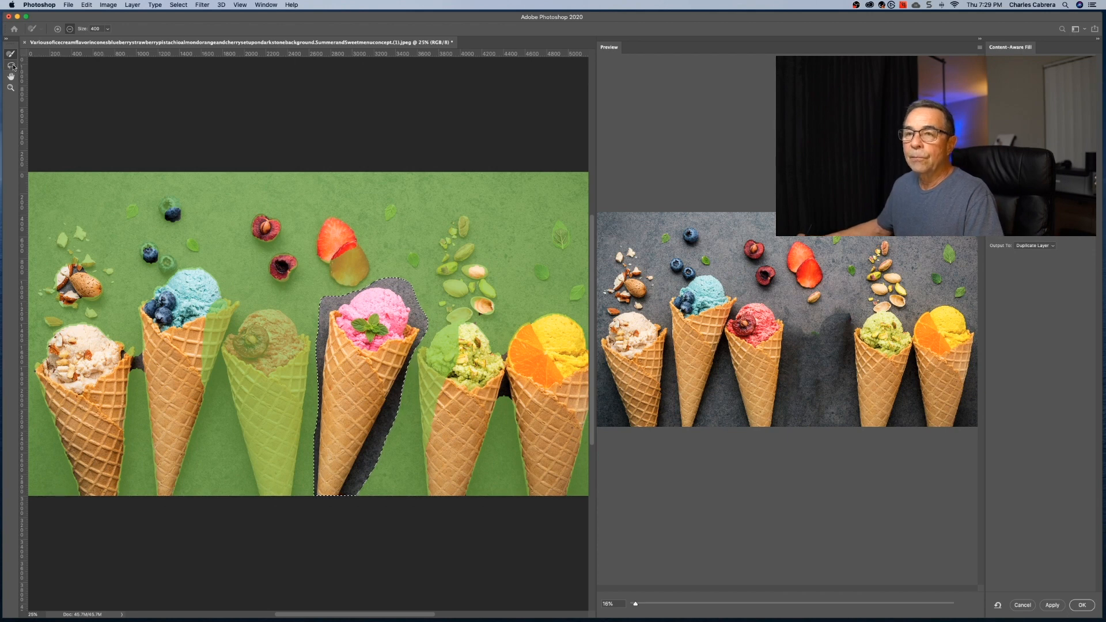
- Shift-lasso the leftmost cream-topped cone into the fill selection
left_click(10, 65)
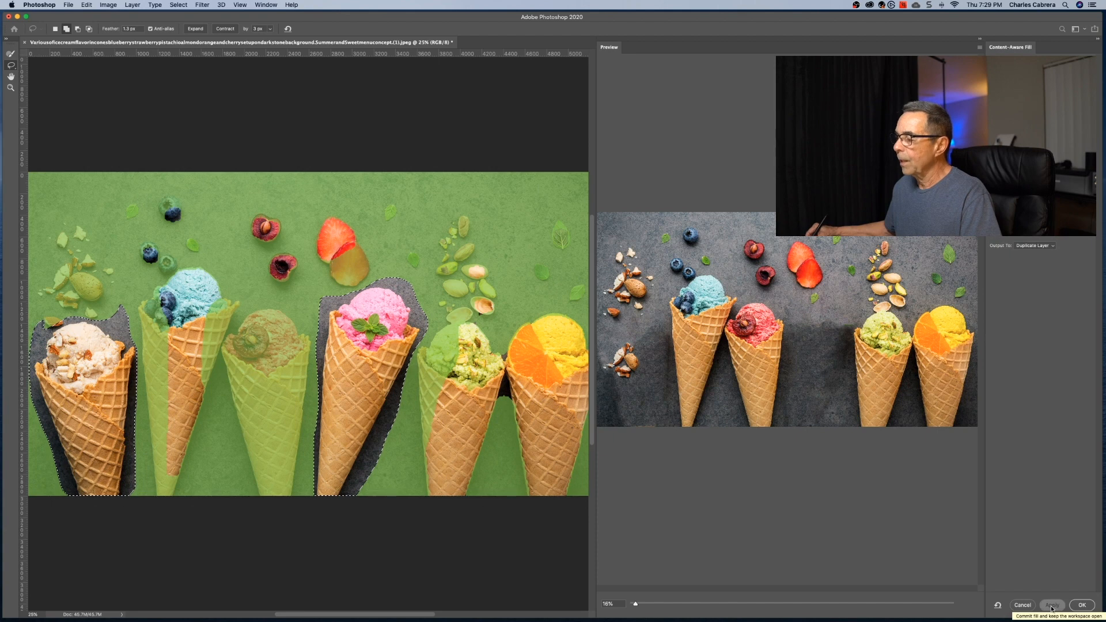
- Apply the cream-and-pink fill, then the red-cone fill, and confirm with OK
left_click(1052, 605)
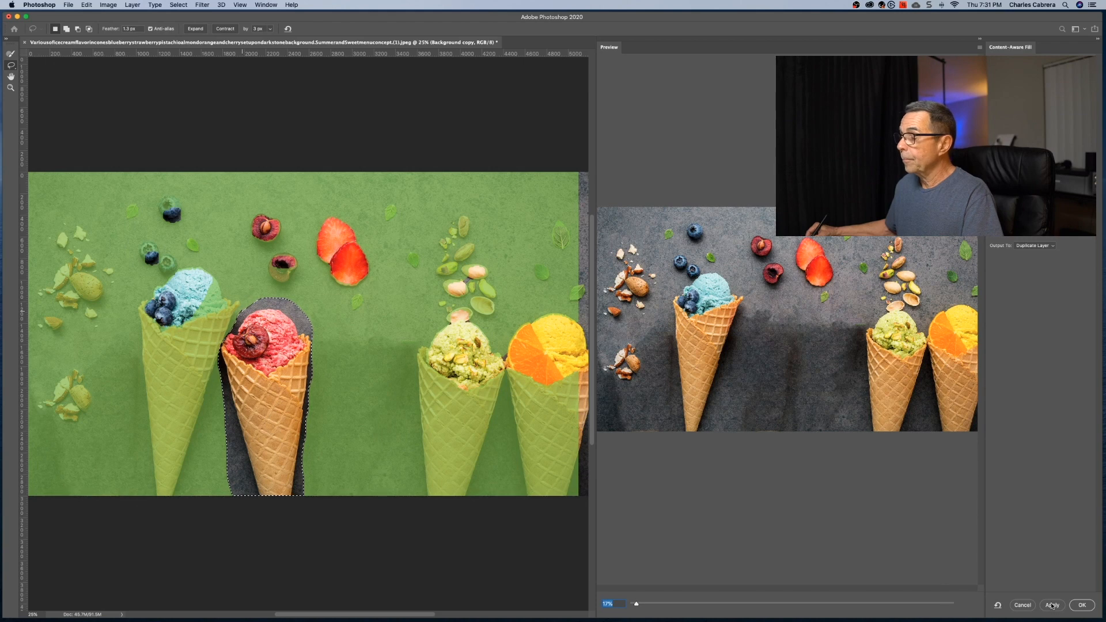
left_click(1053, 605)
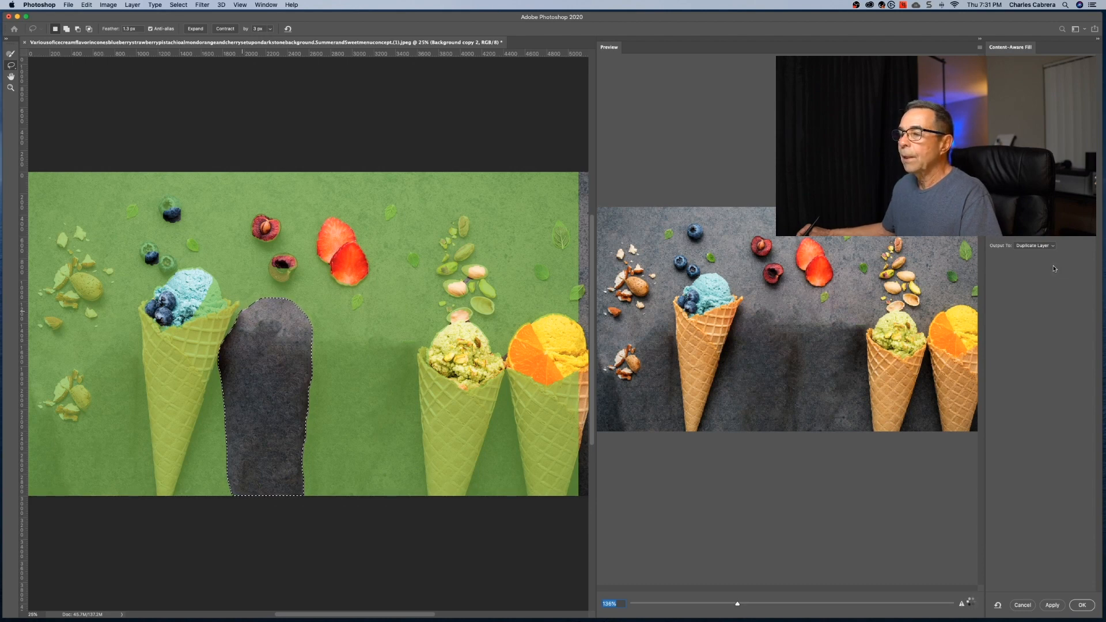
left_click(1081, 605)
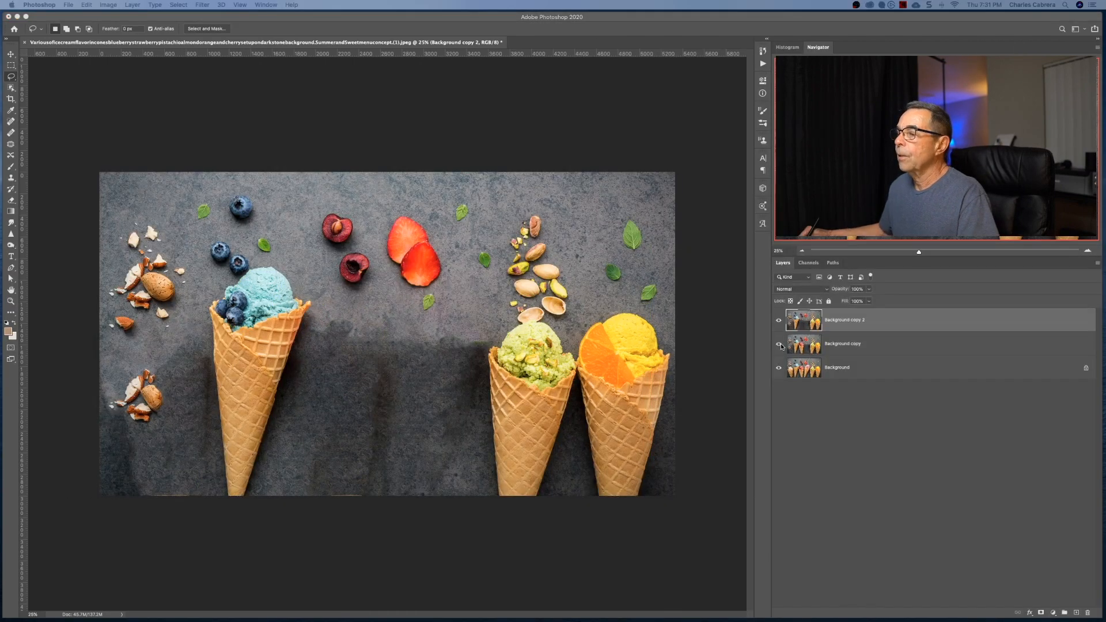